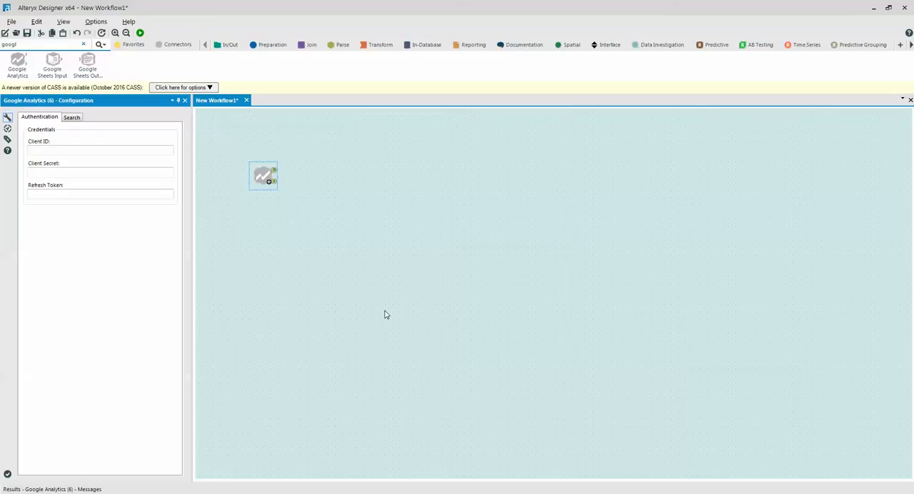
pyautogui.moveTo(379, 301)
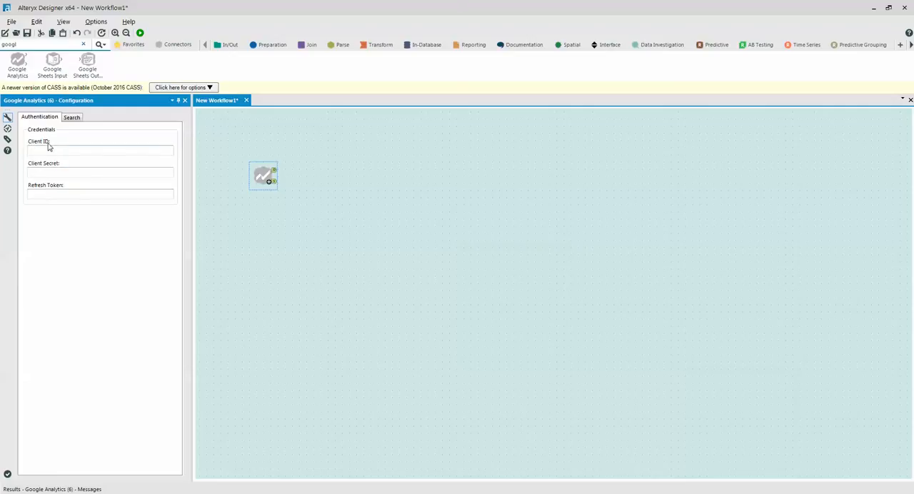
pyautogui.moveTo(50, 211)
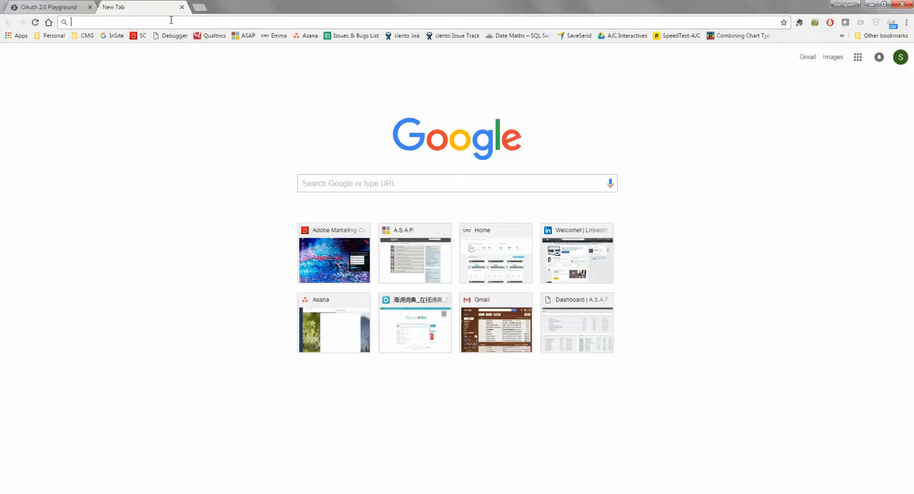
# - Go to console.cloud.google.com to reach the GA Connection to Alteryx project dashboard
pyautogui.write('console.cloud.google.com/home/dashboard?project=ga-connection-to-alteryx')
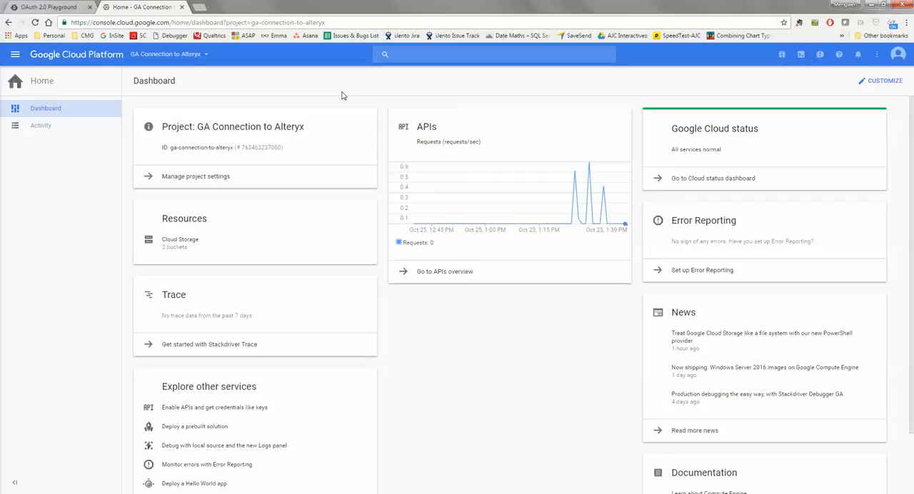
pyautogui.moveTo(100, 162)
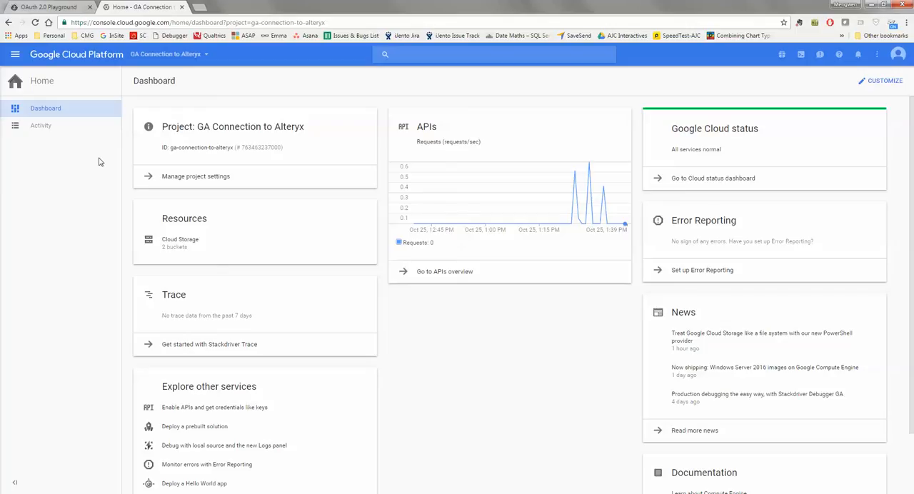
pyautogui.moveTo(95, 159)
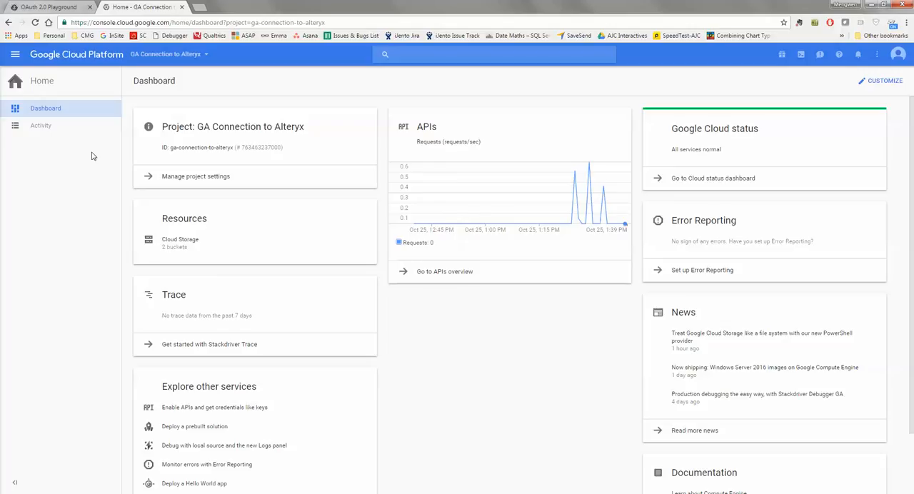
pyautogui.moveTo(146, 100)
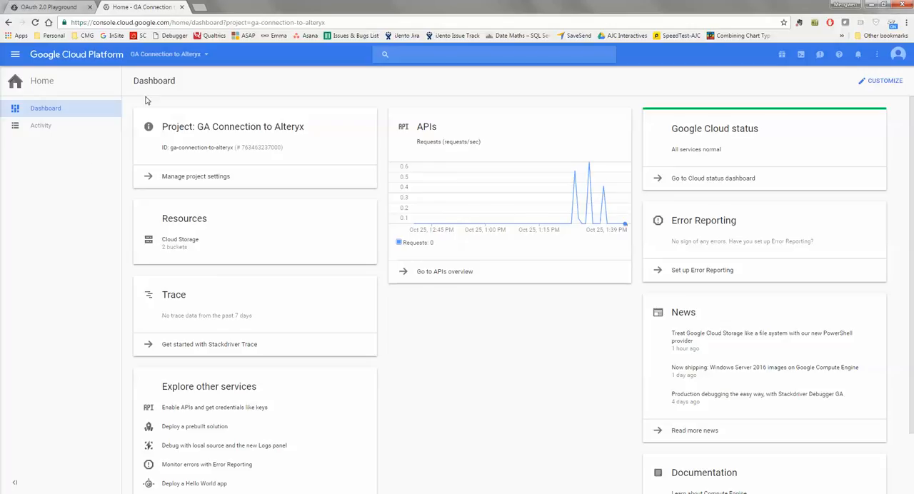
pyautogui.moveTo(161, 105)
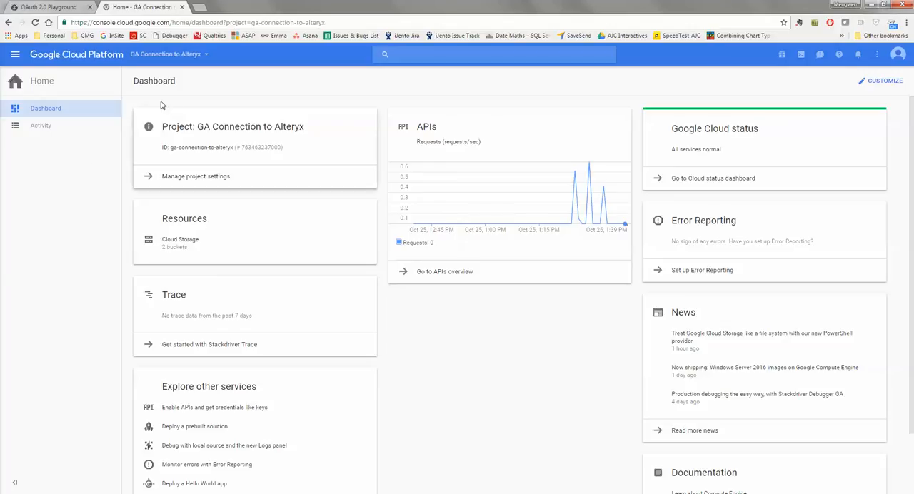
pyautogui.moveTo(686, 50)
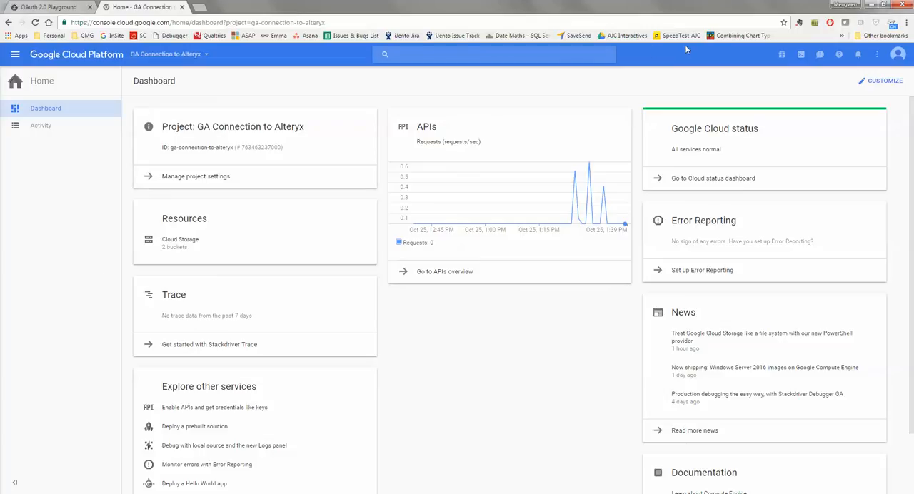
pyautogui.moveTo(303, 103)
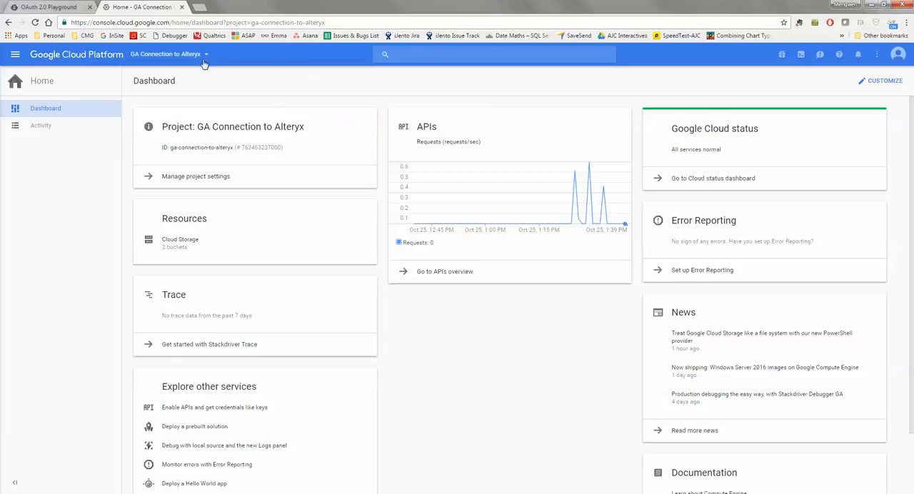
pyautogui.click(169, 54)
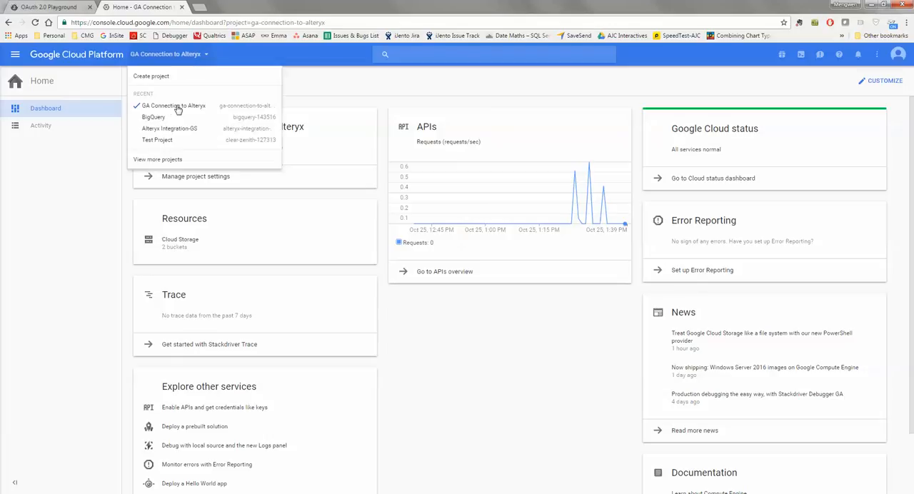
pyautogui.moveTo(203, 67)
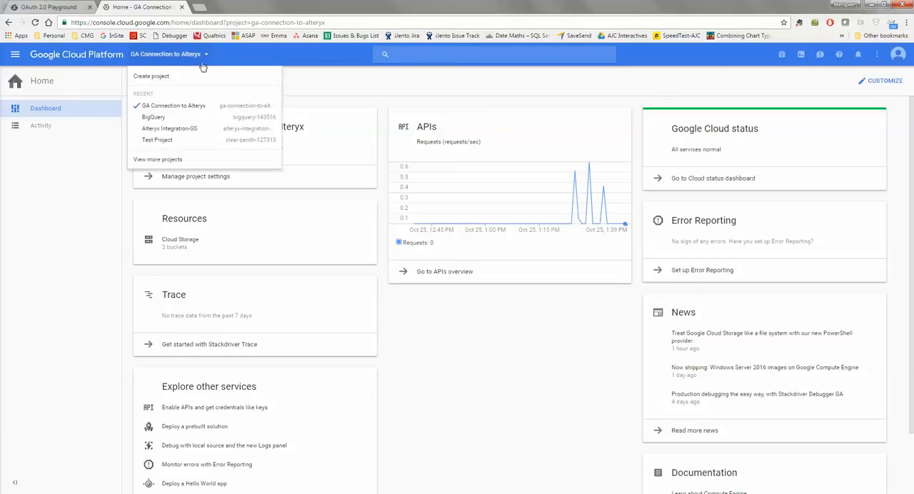
pyautogui.moveTo(161, 117)
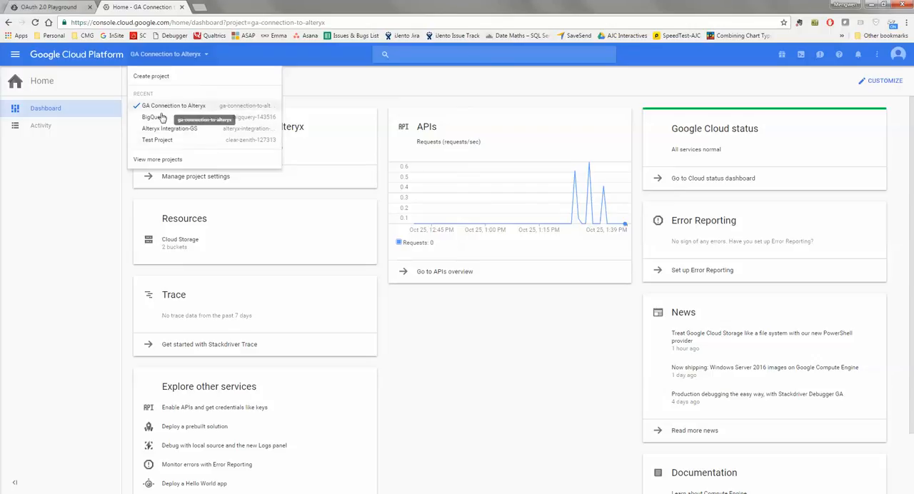
pyautogui.moveTo(151, 77)
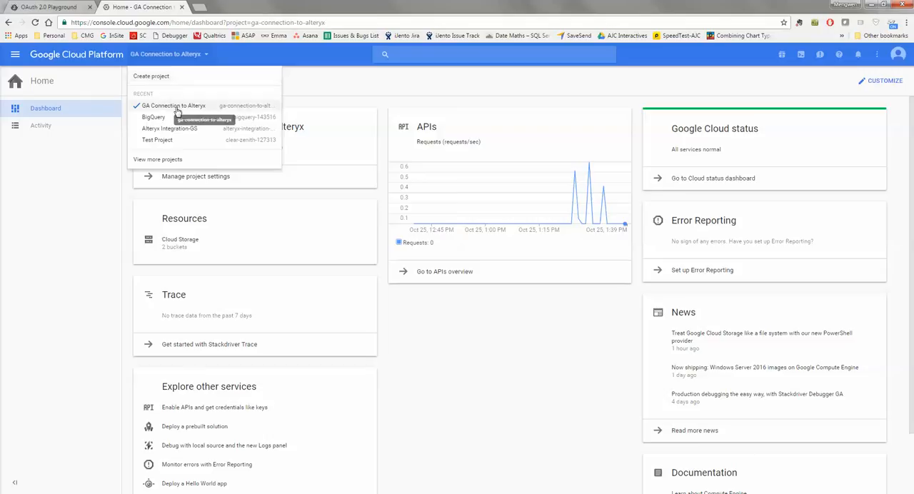
pyautogui.click(173, 104)
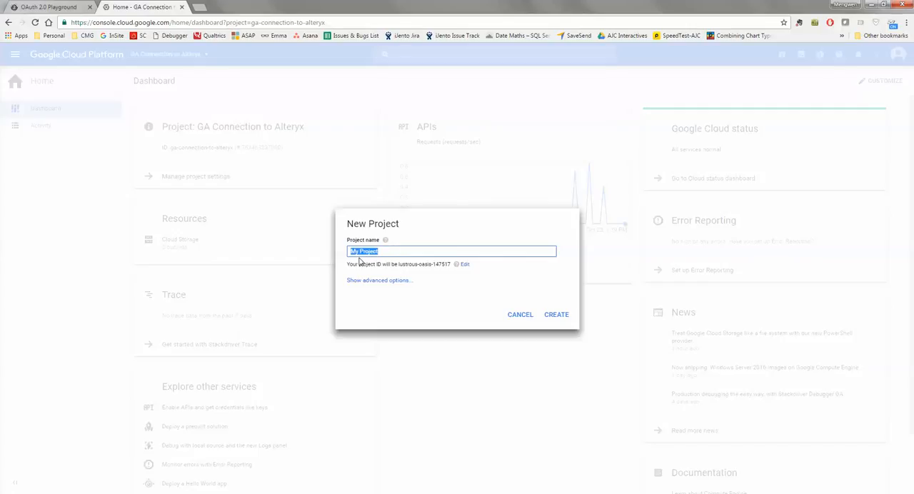
pyautogui.moveTo(530, 329)
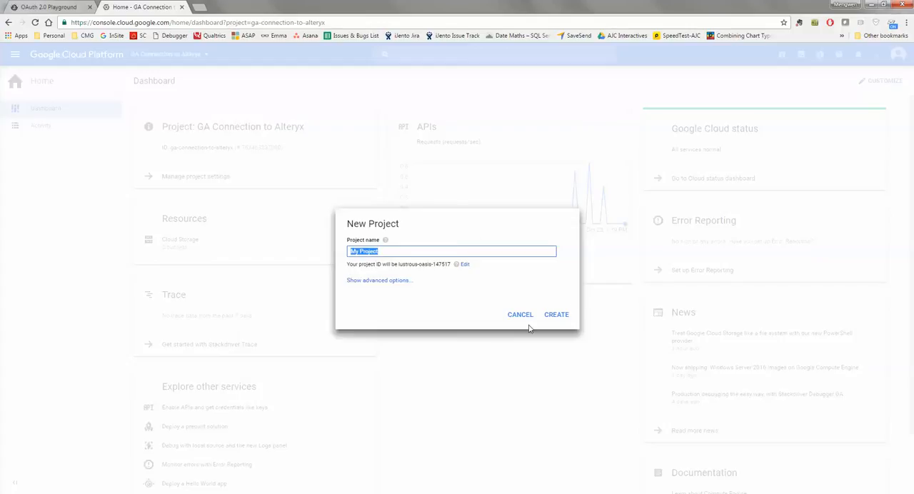
pyautogui.click(520, 314)
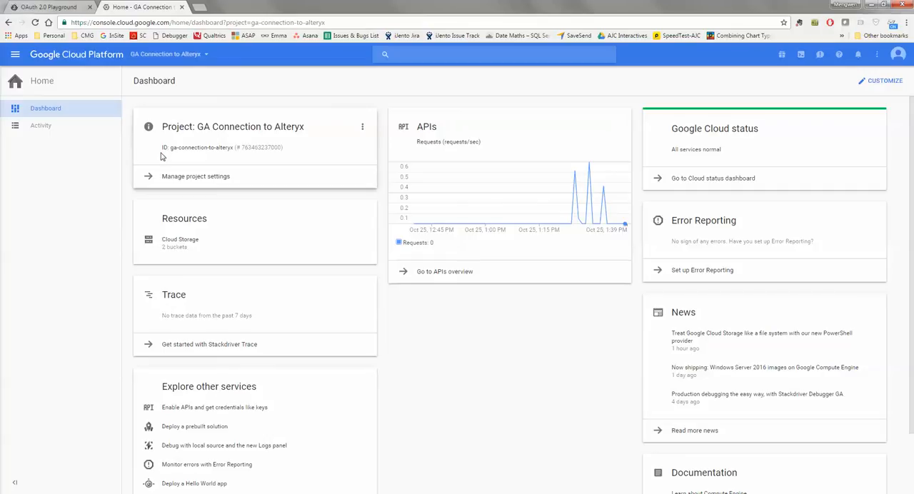
pyautogui.moveTo(219, 128)
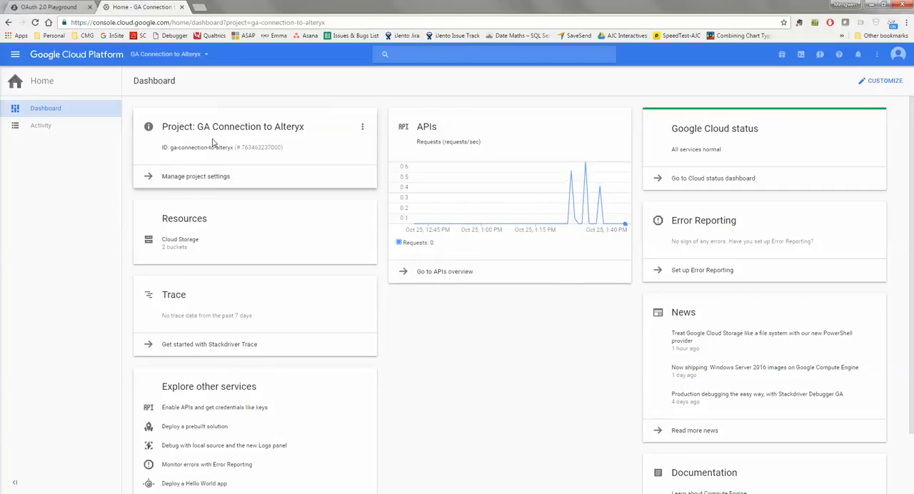
# - Create a new Google Cloud project named 'Testing' from the project dropdown
pyautogui.click(167, 53)
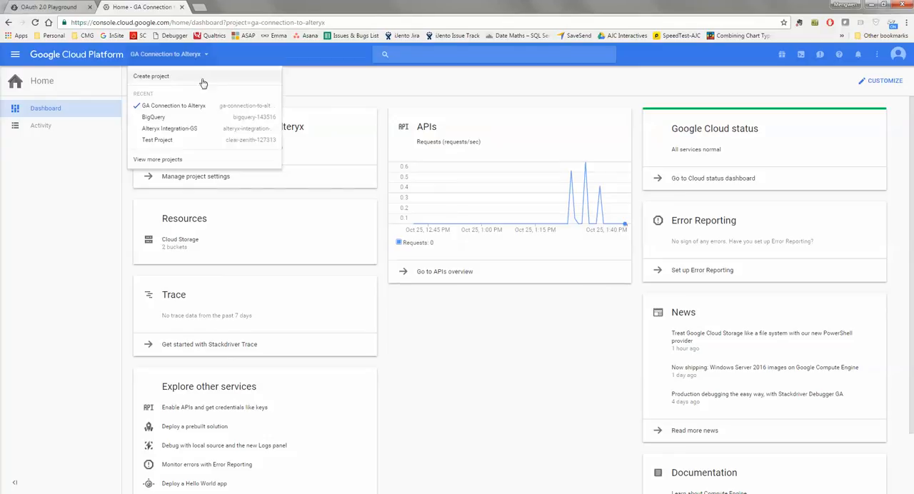
pyautogui.click(151, 76)
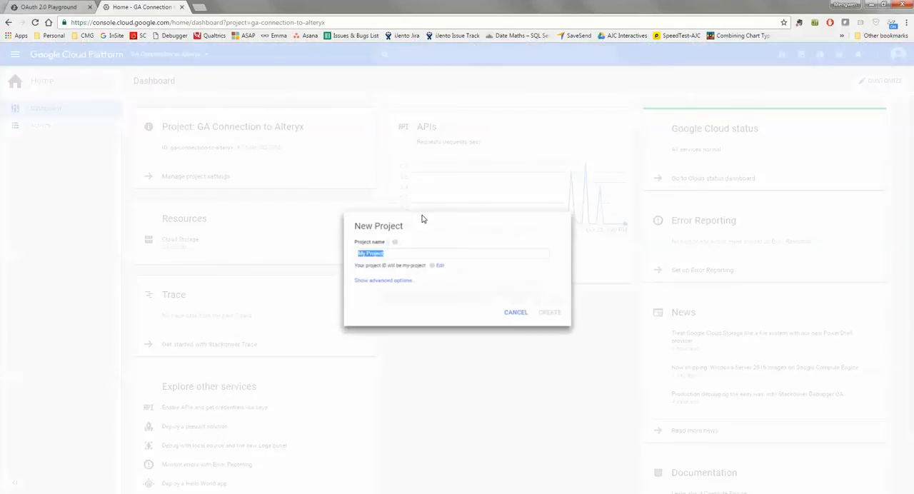
pyautogui.write('Testing')
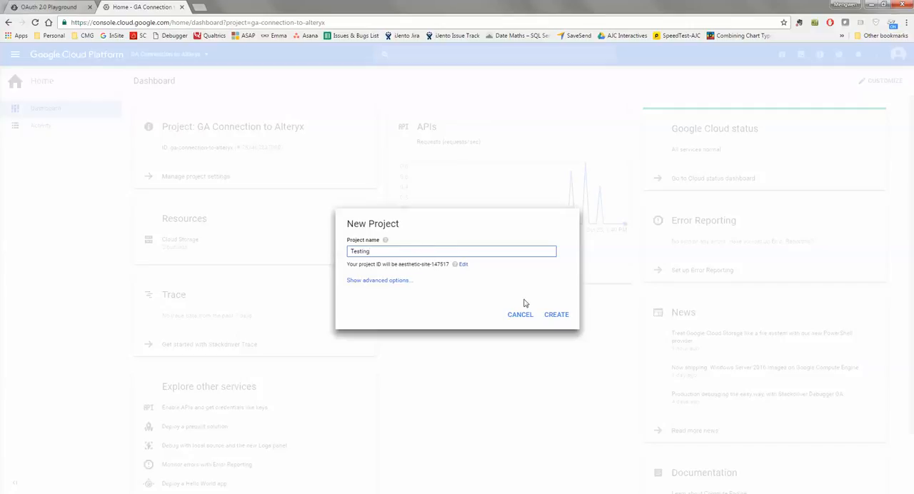
pyautogui.click(556, 314)
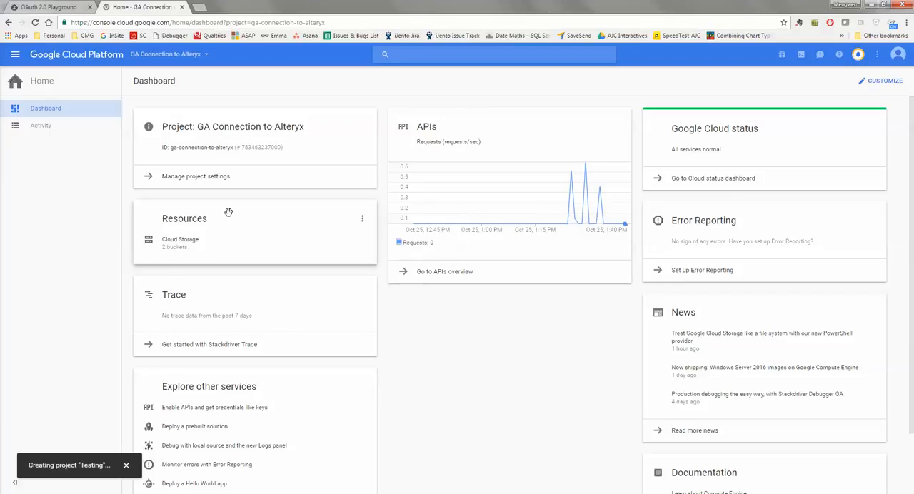
pyautogui.click(126, 465)
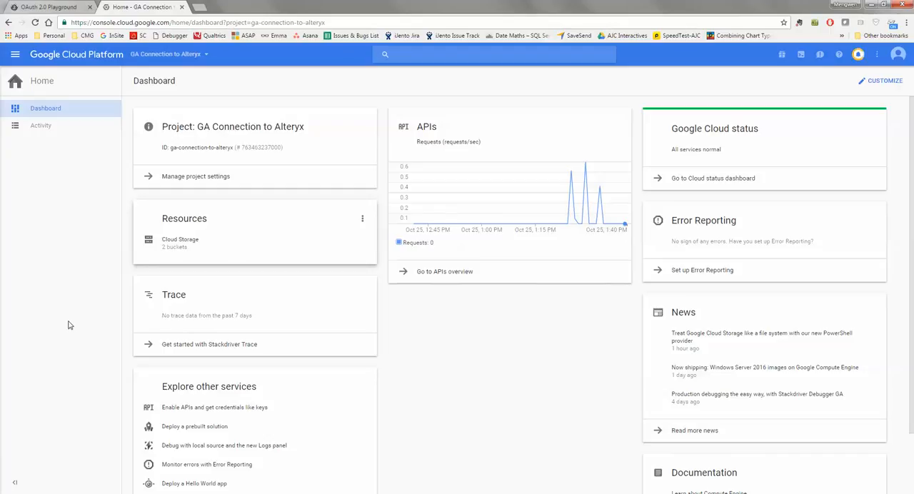
pyautogui.moveTo(104, 257)
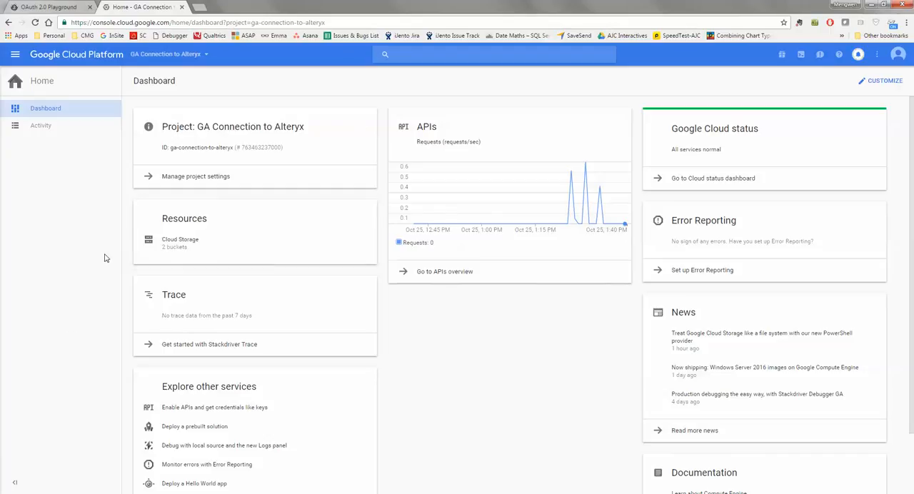
pyautogui.click(165, 54)
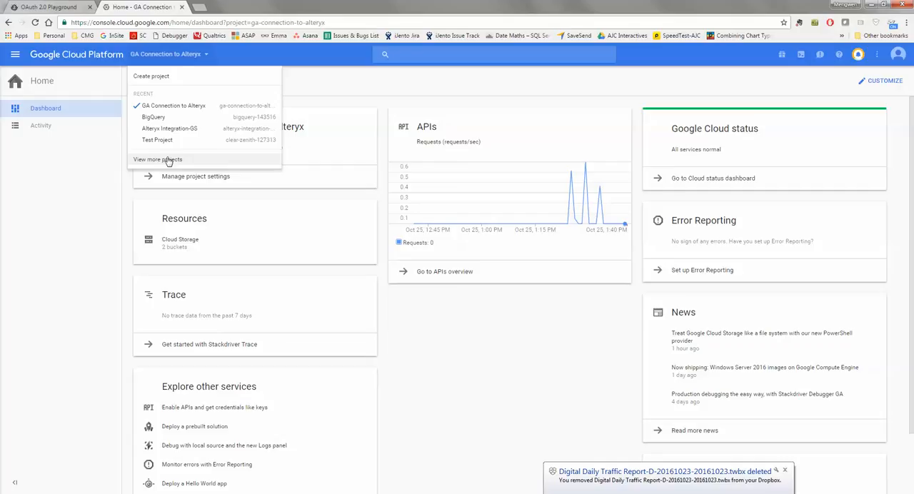
# - Switch to the new Testing project from the full project list
pyautogui.click(157, 159)
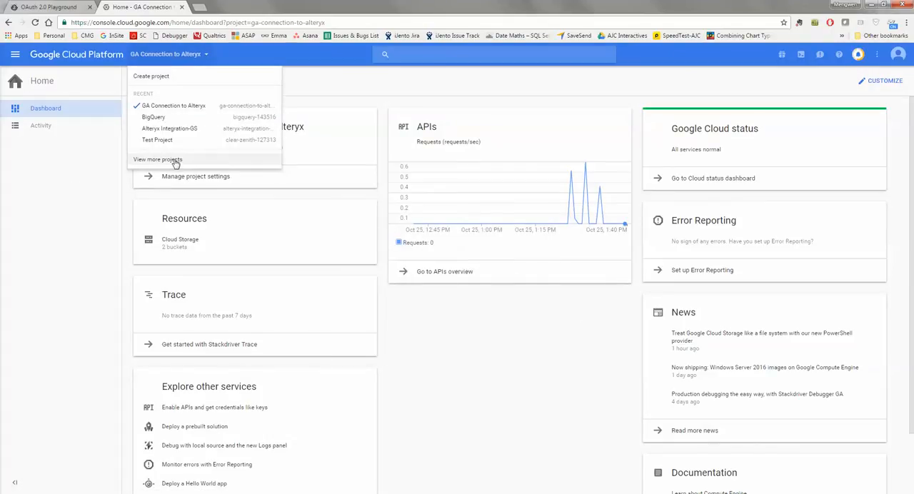
pyautogui.click(158, 160)
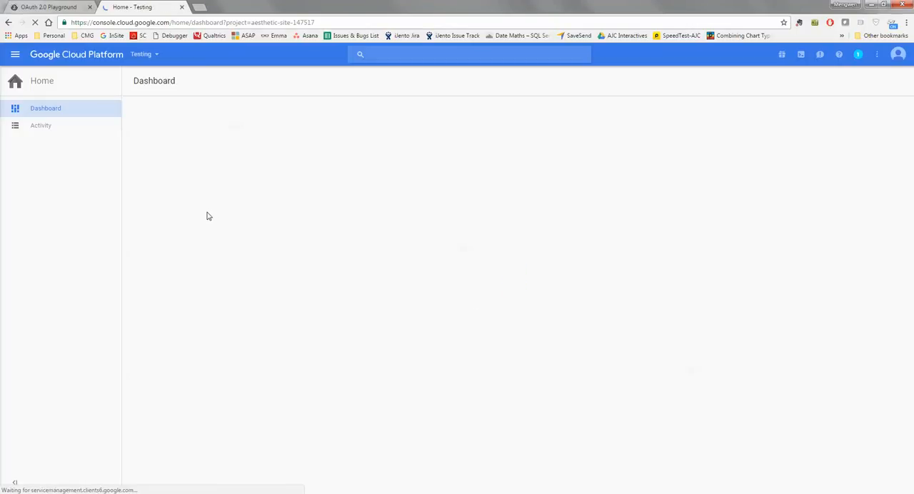
pyautogui.moveTo(196, 201)
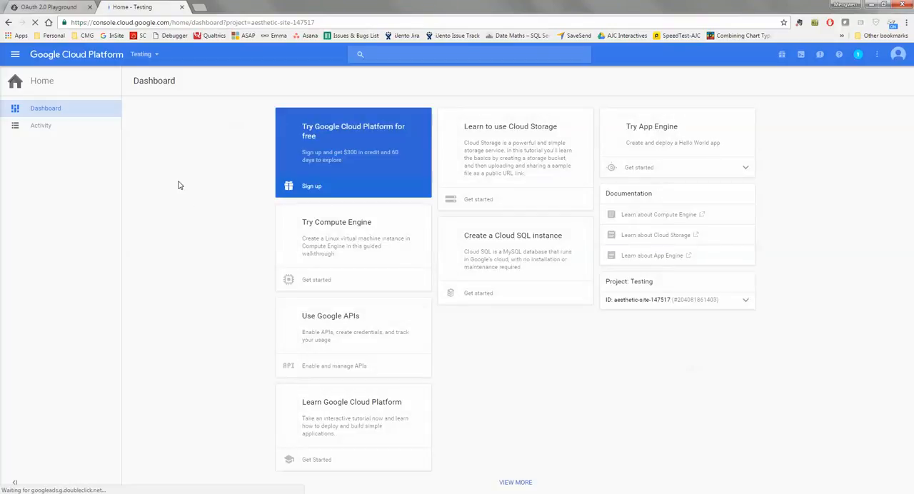
pyautogui.moveTo(215, 333)
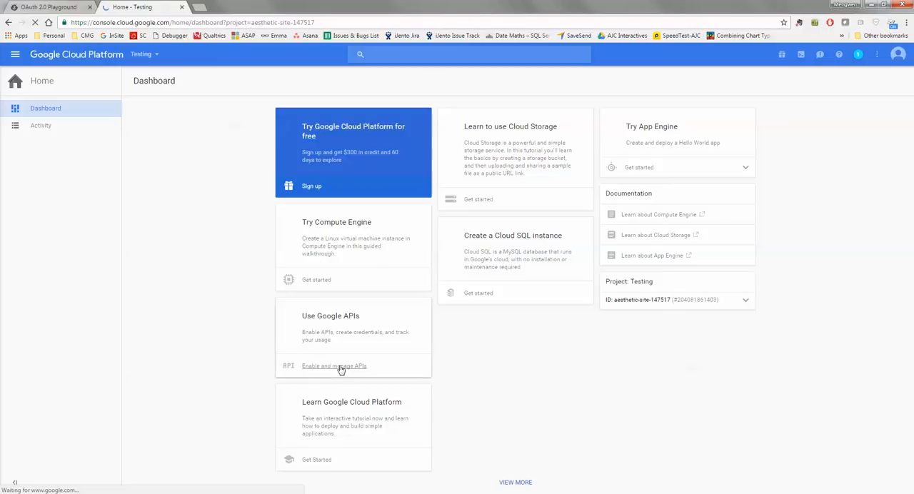
# - Open the Testing project's API Manager through 'Enable and manage APIs'
pyautogui.click(334, 365)
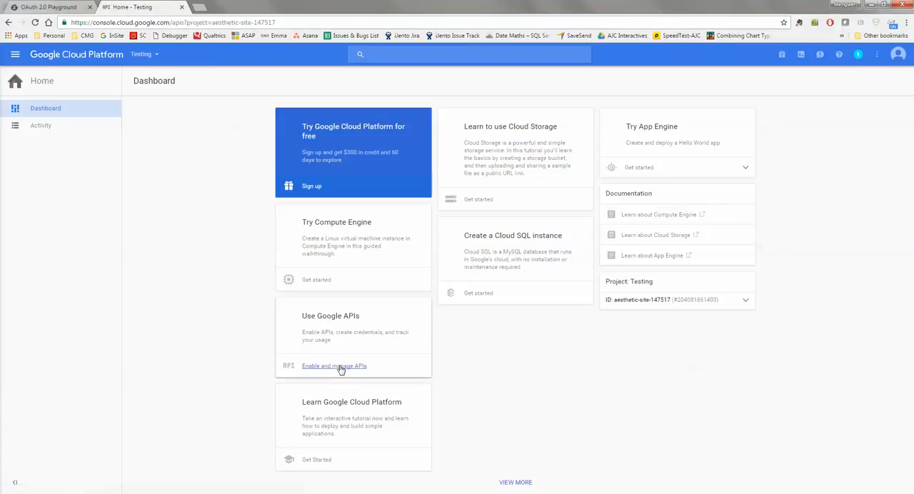
pyautogui.click(334, 365)
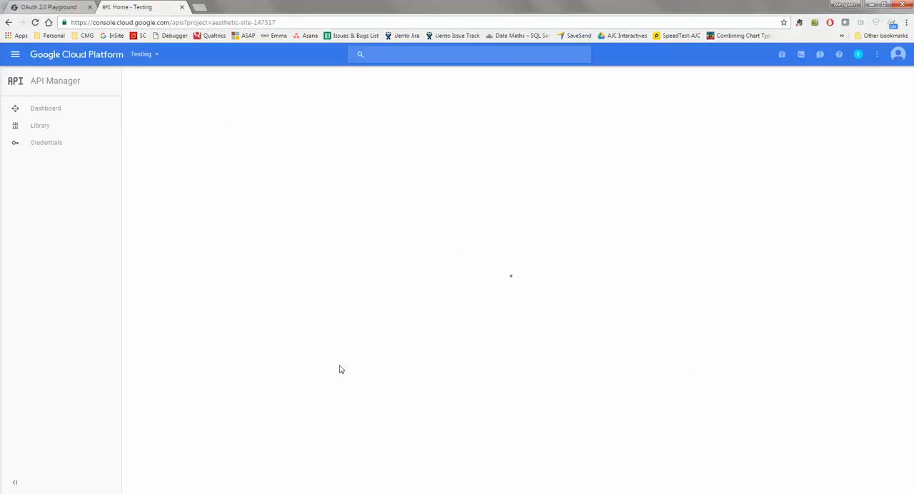
# - Find the Analytics API in the API Library and open its overview page
pyautogui.click(45, 108)
pyautogui.write('a')
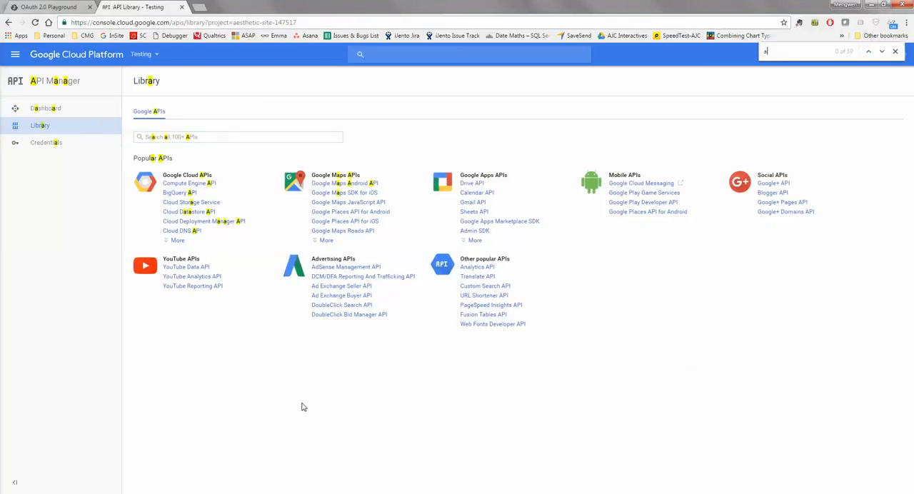
pyautogui.write('naly')
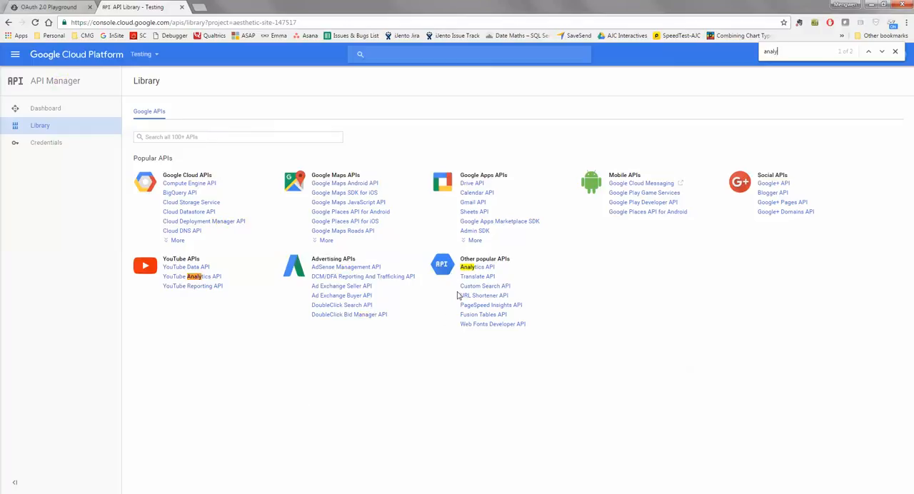
pyautogui.click(477, 266)
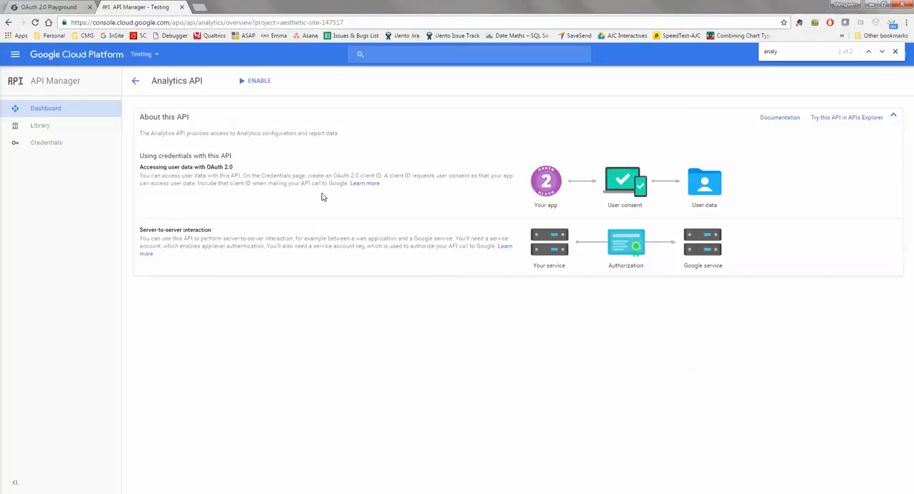
pyautogui.moveTo(259, 81)
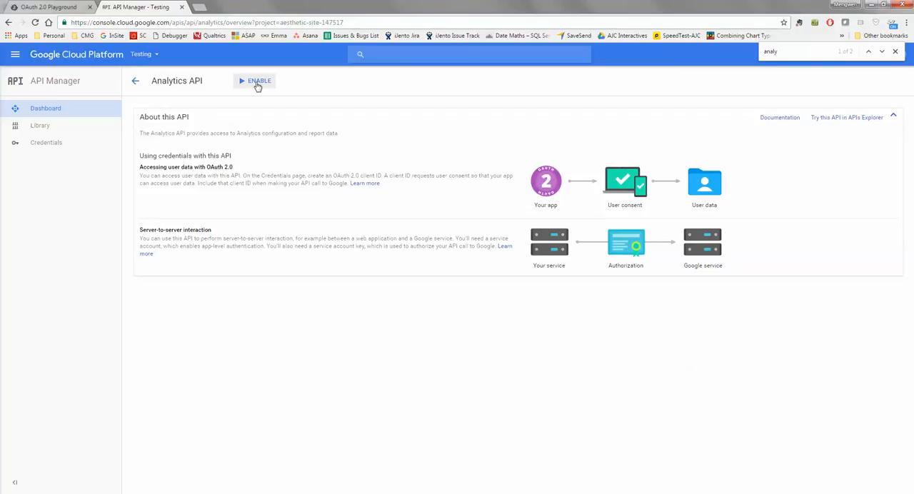
# - Enable the Analytics API and start the Go to Credentials wizard
pyautogui.click(258, 81)
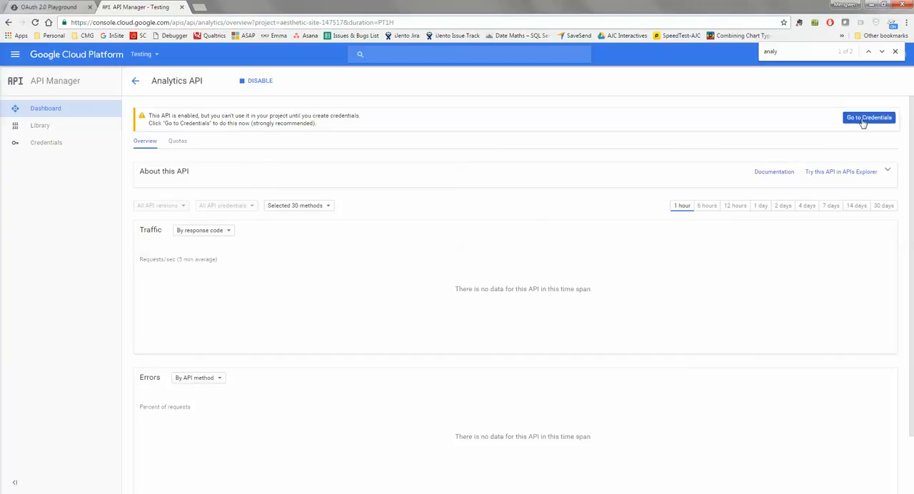
pyautogui.click(868, 117)
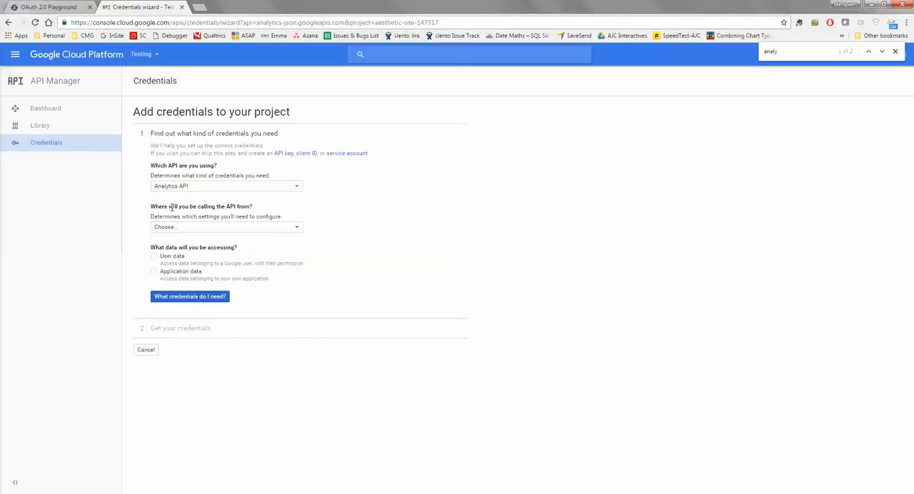
pyautogui.moveTo(200, 237)
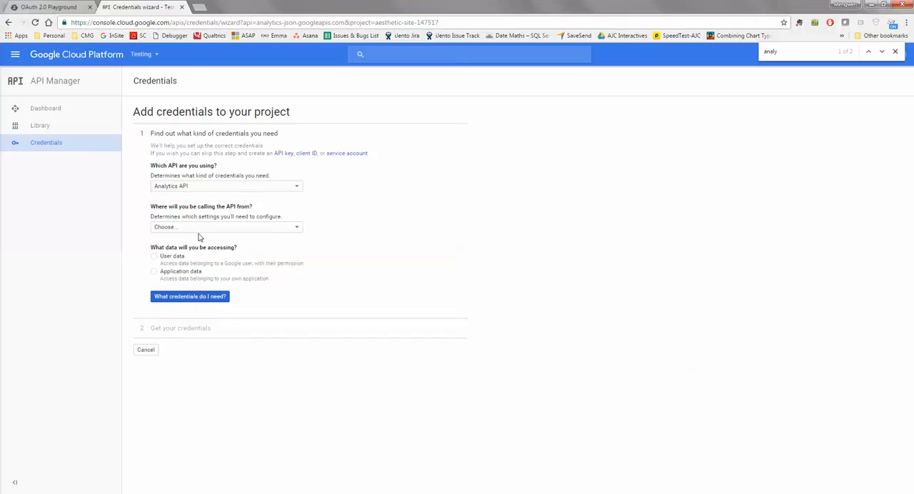
pyautogui.moveTo(176, 328)
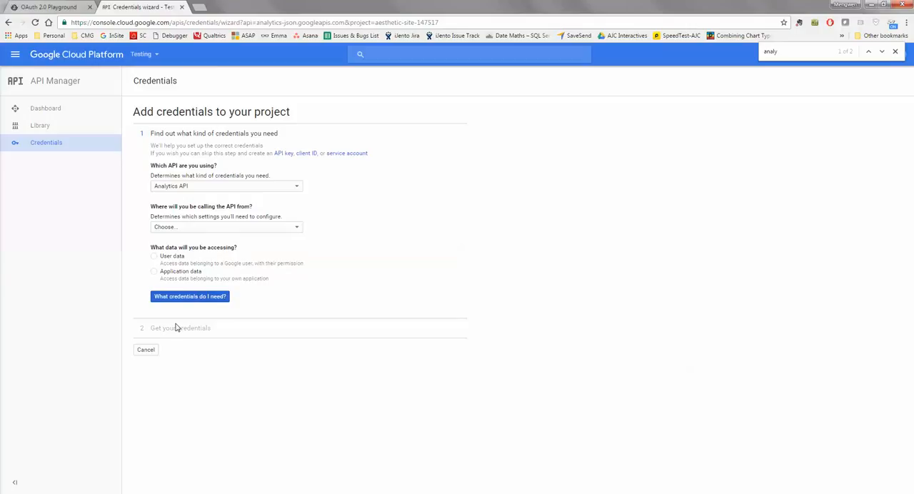
pyautogui.moveTo(305, 157)
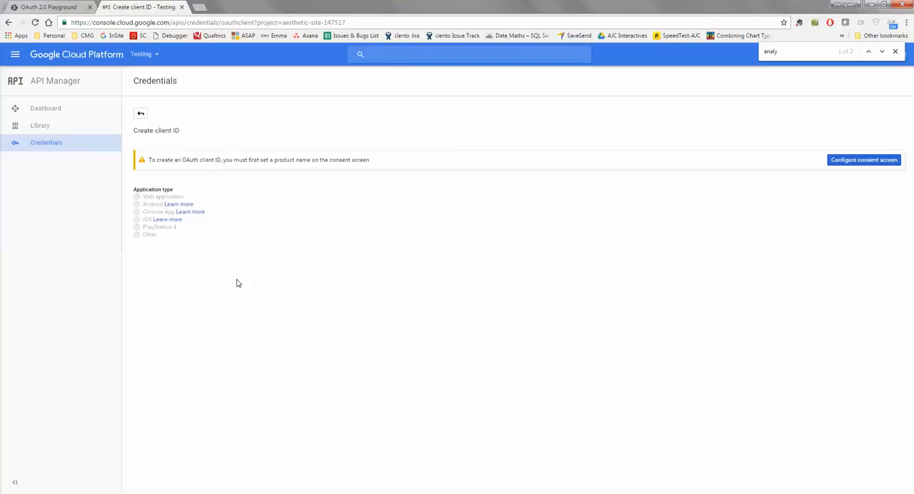
pyautogui.moveTo(641, 138)
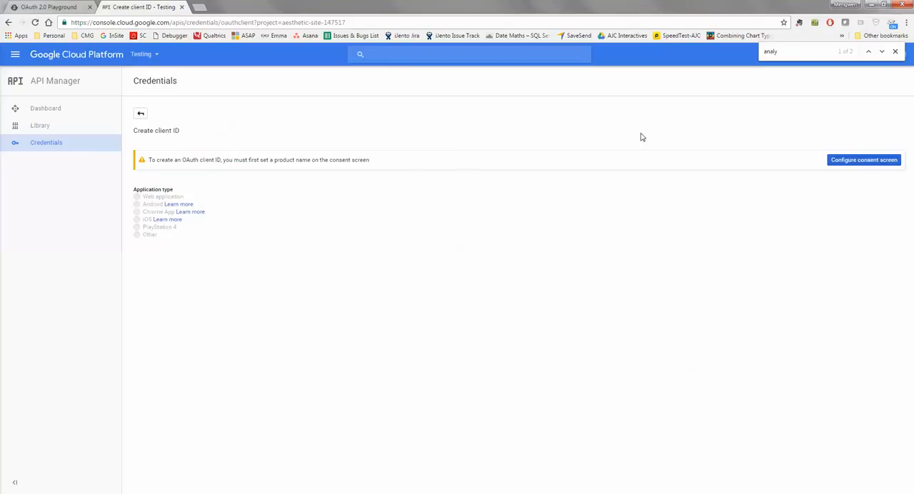
# - Configure and save the OAuth consent screen with product name 'test'
pyautogui.click(864, 159)
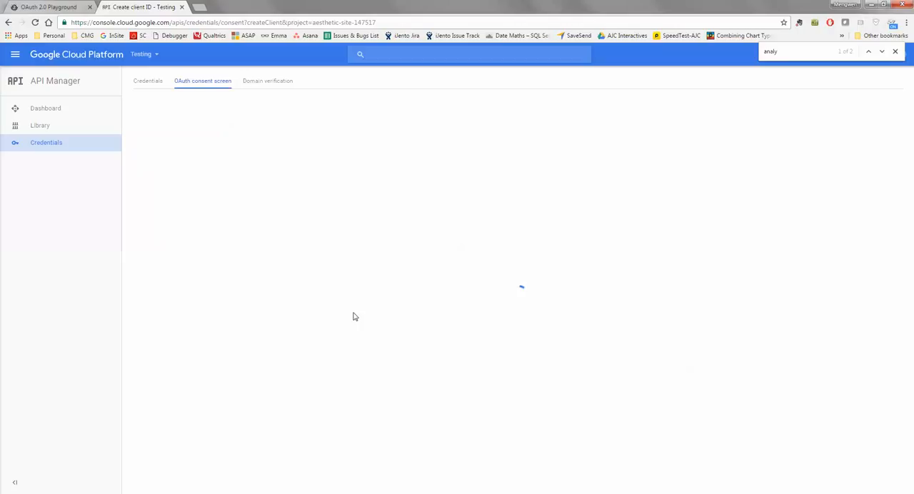
pyautogui.moveTo(284, 246)
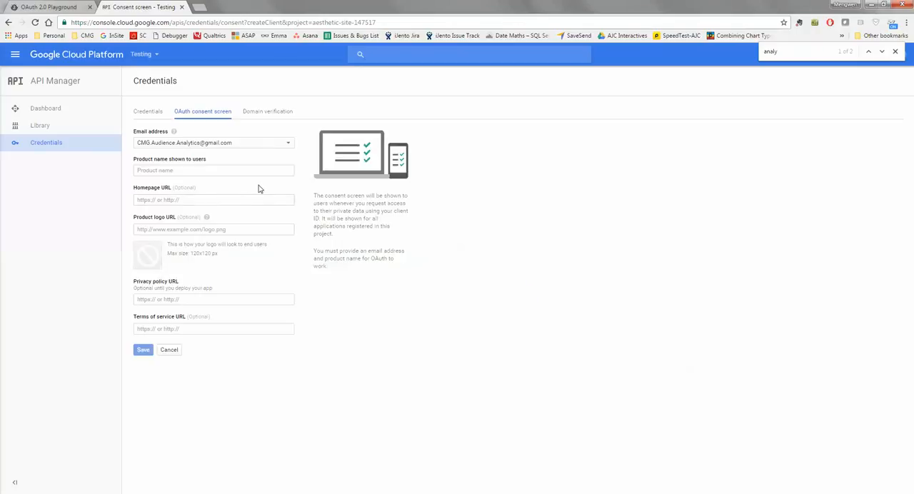
pyautogui.click(215, 169)
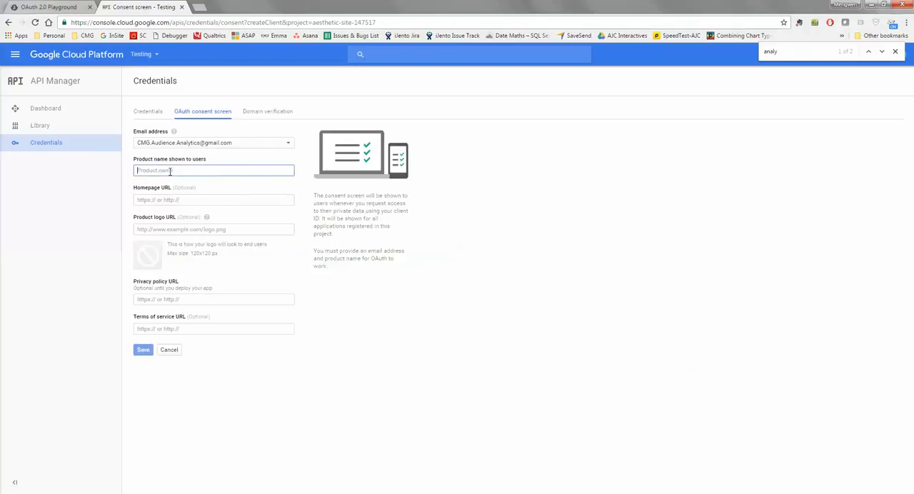
pyautogui.write('test')
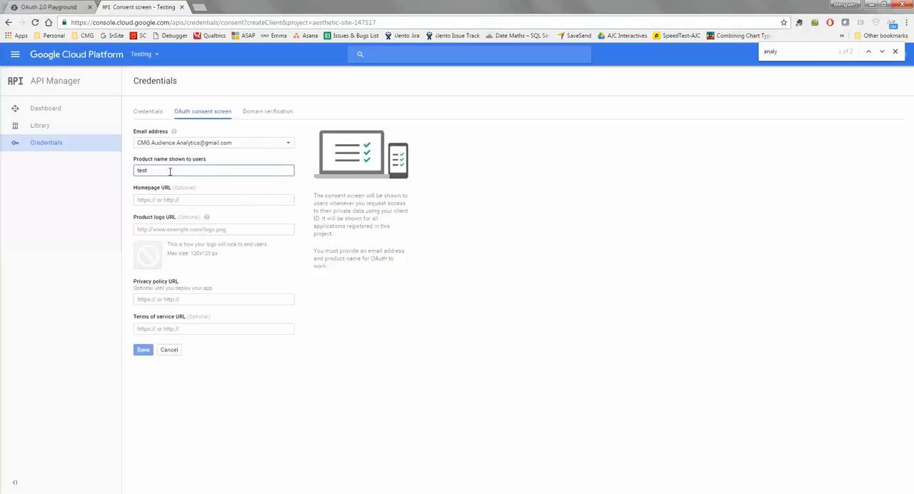
pyautogui.click(143, 350)
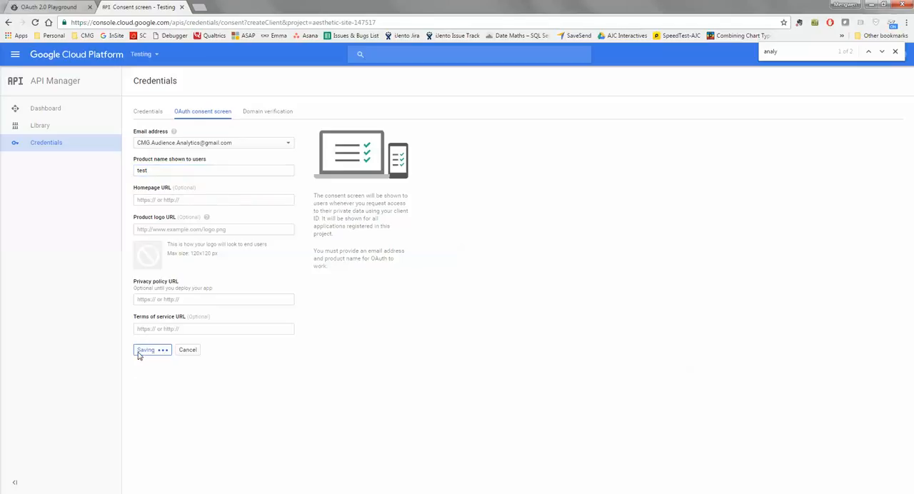
pyautogui.click(145, 349)
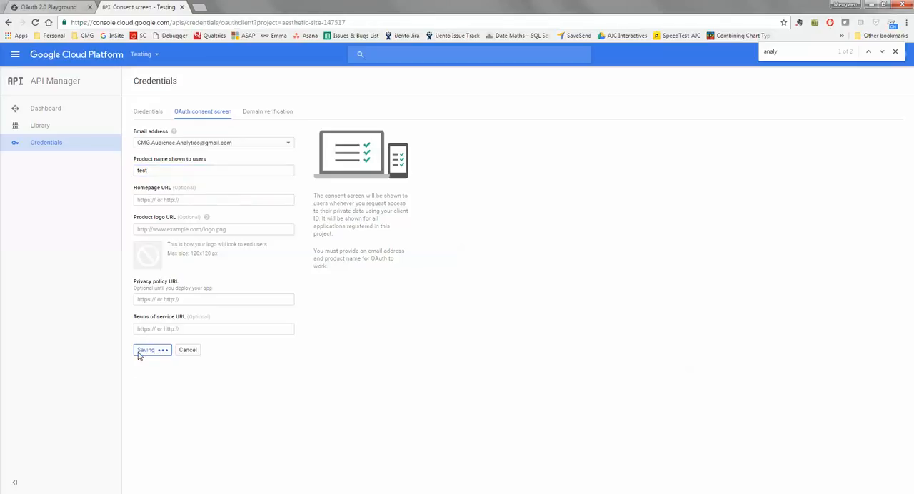
pyautogui.click(146, 349)
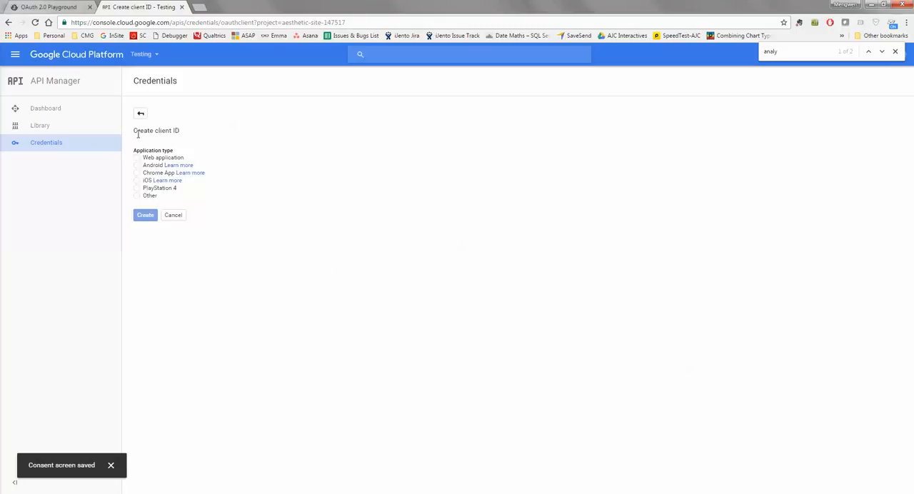
pyautogui.doubleClick(156, 130)
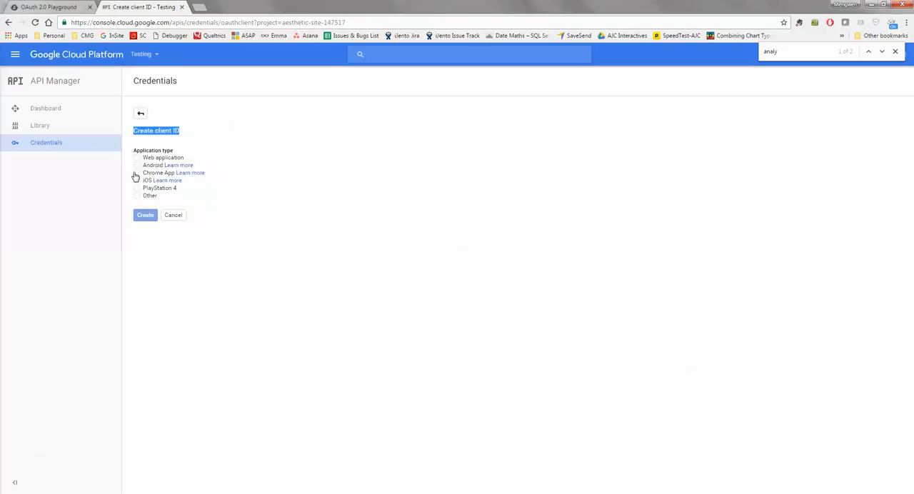
pyautogui.click(137, 157)
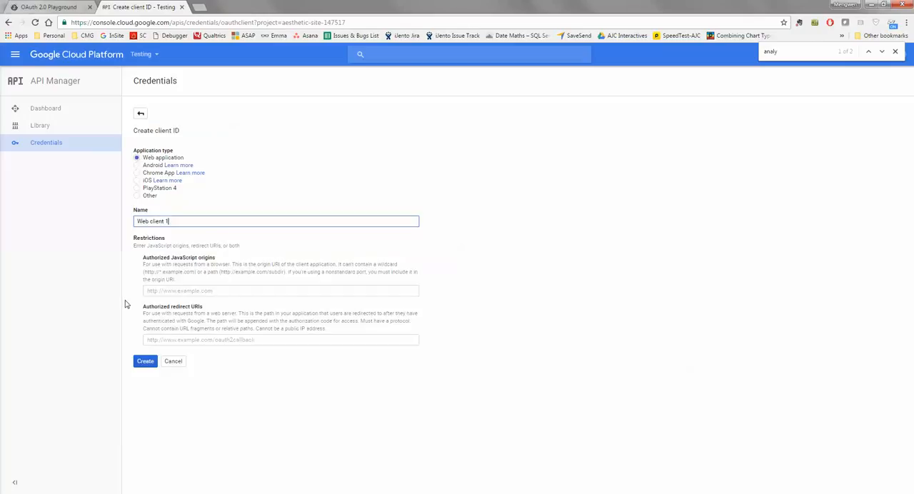
pyautogui.click(280, 339)
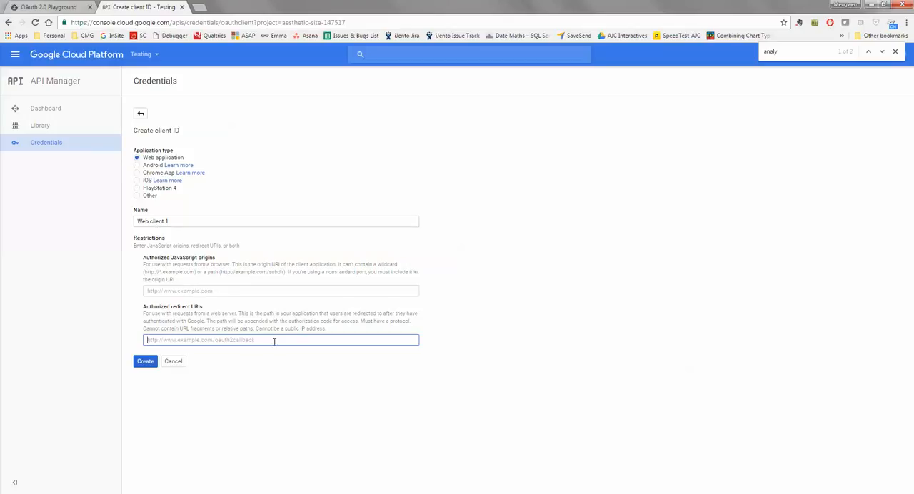
pyautogui.write('https')
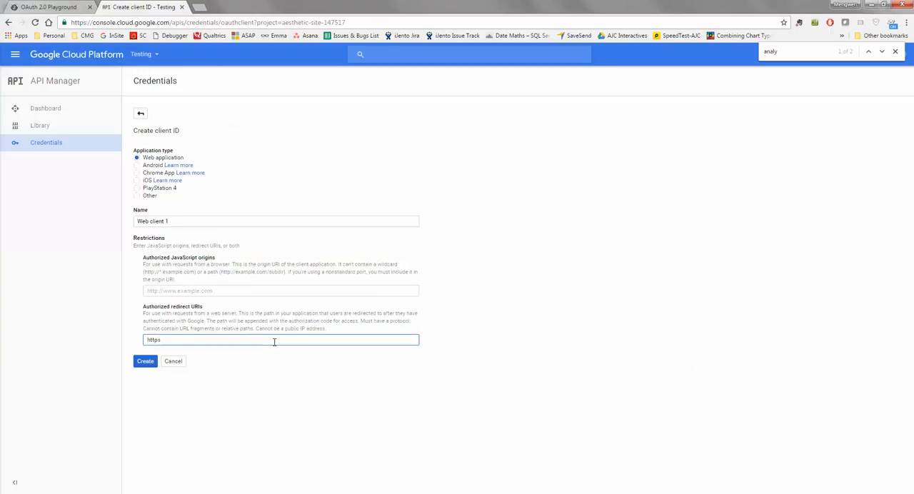
pyautogui.write('://')
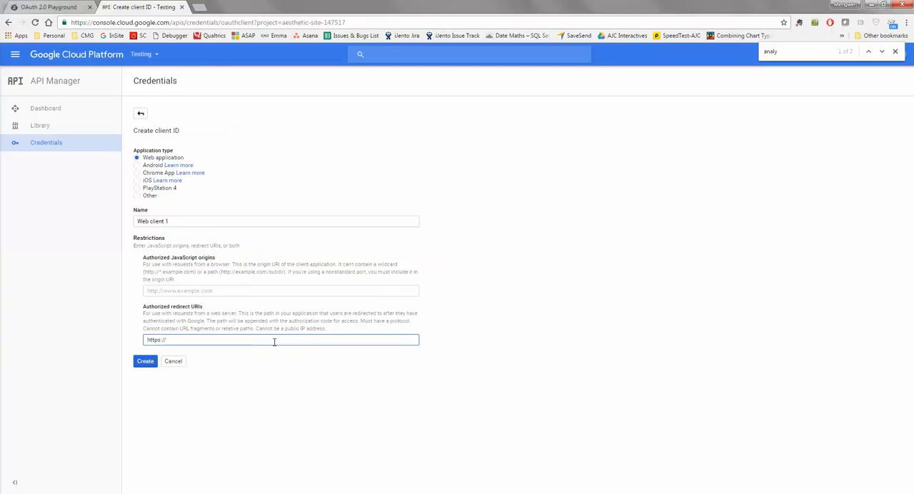
pyautogui.write('developers.')
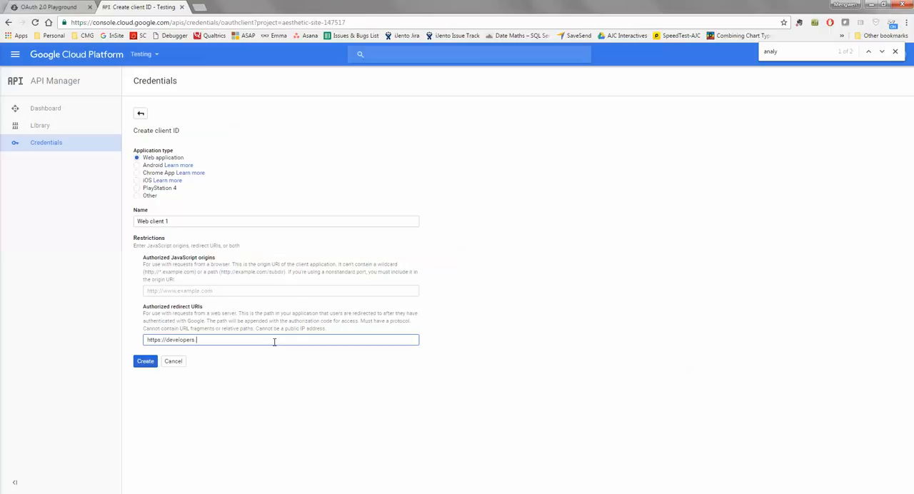
pyautogui.write('google.co')
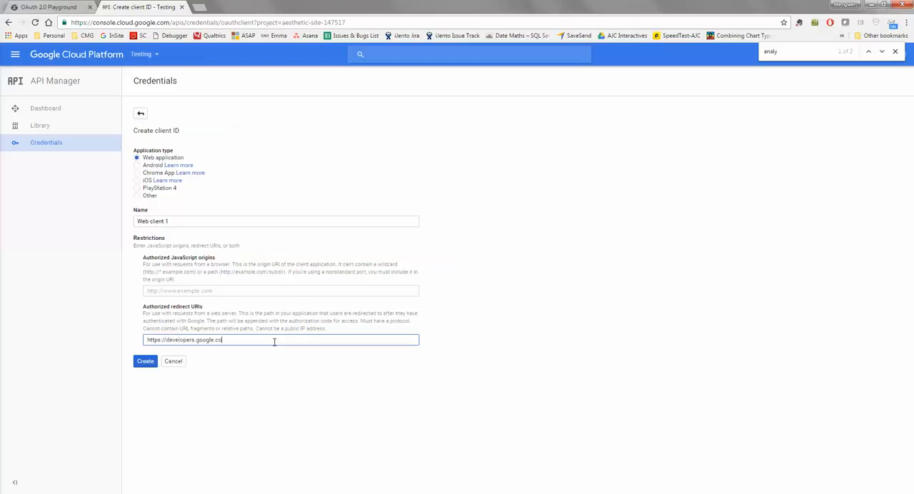
pyautogui.write('m/')
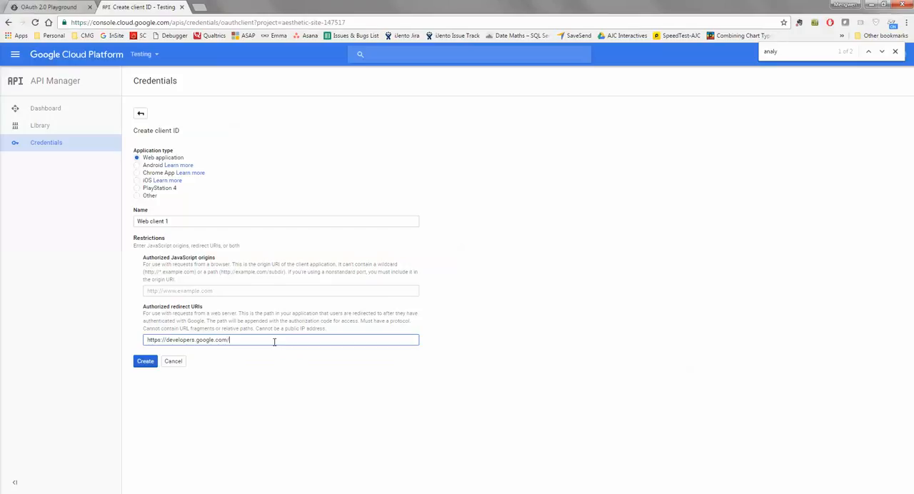
pyautogui.write('oat')
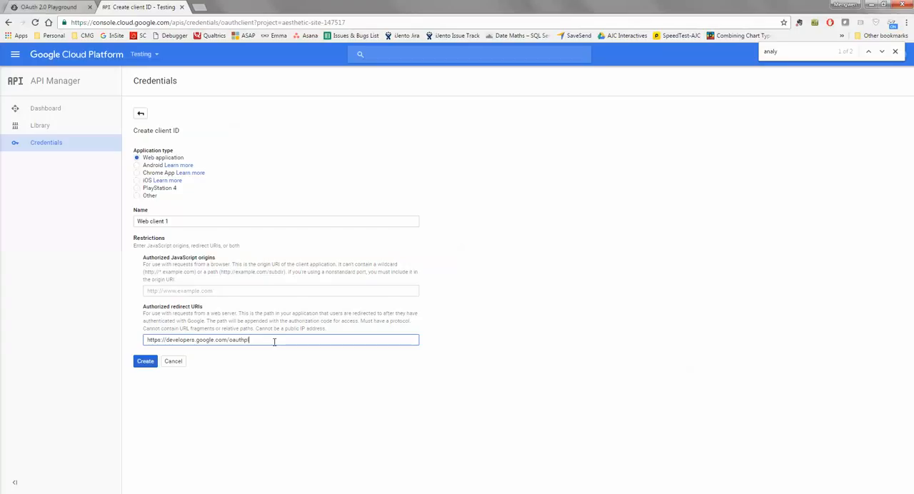
pyautogui.write('playground')
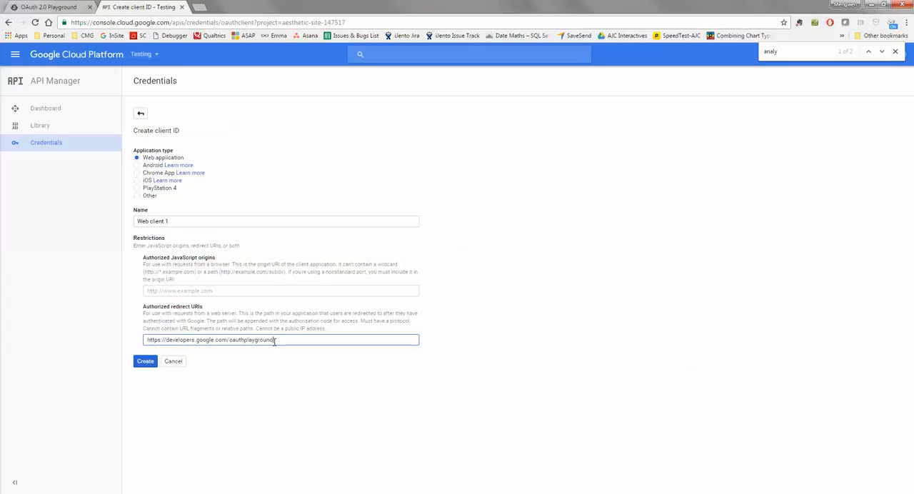
pyautogui.press('Return')
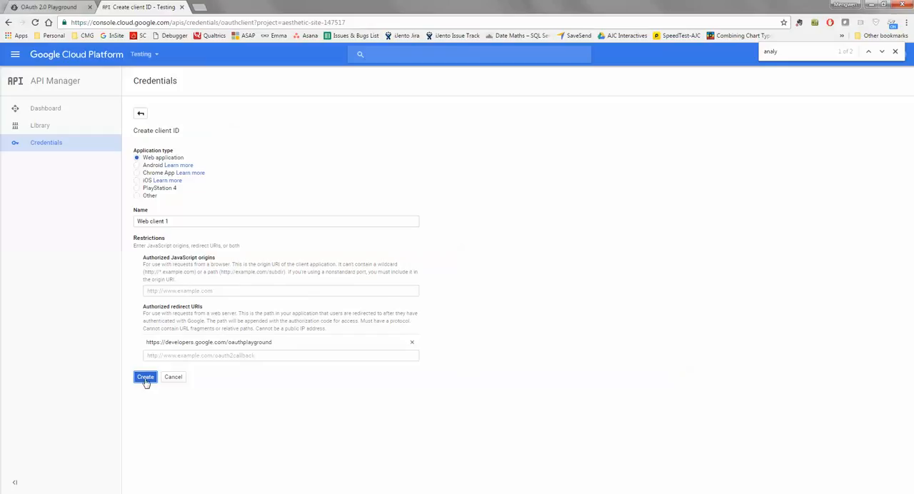
pyautogui.click(145, 377)
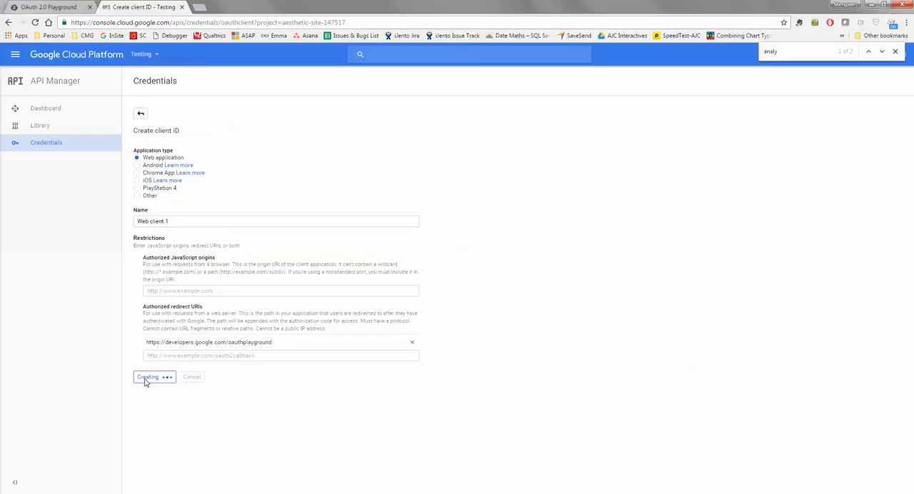
pyautogui.click(148, 376)
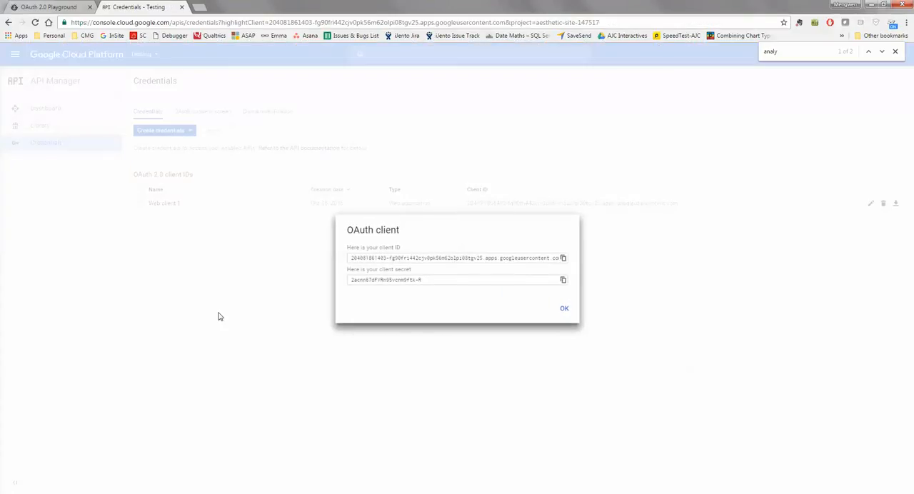
pyautogui.moveTo(432, 286)
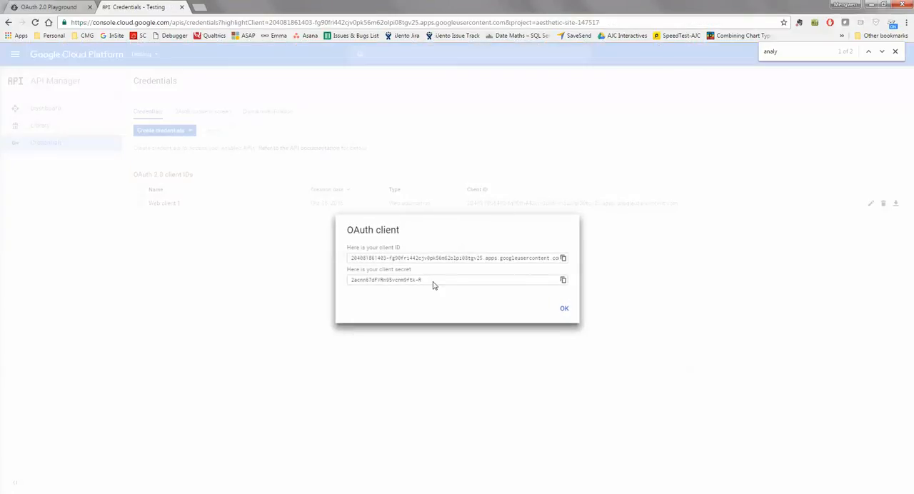
pyautogui.moveTo(389, 148)
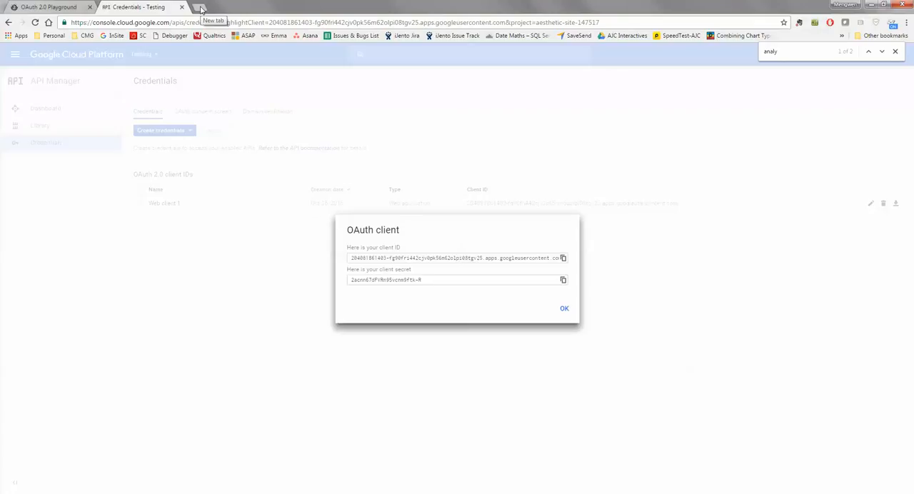
pyautogui.moveTo(479, 302)
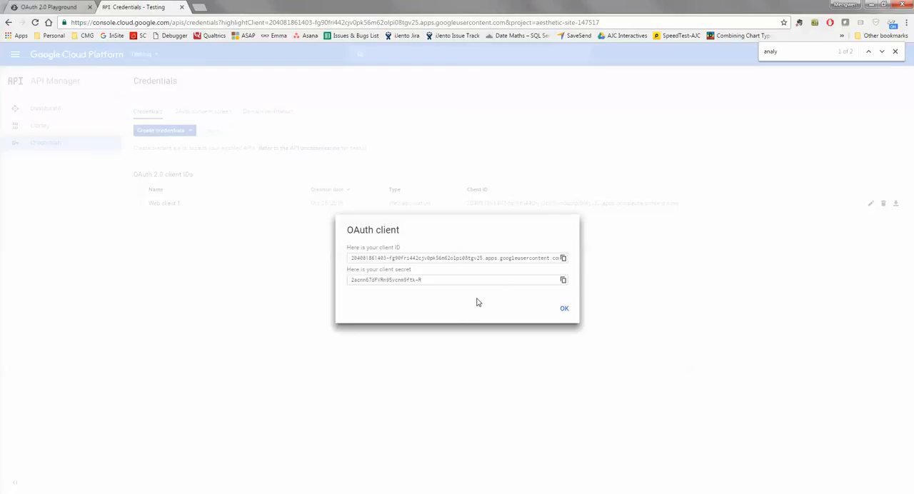
pyautogui.moveTo(311, 302)
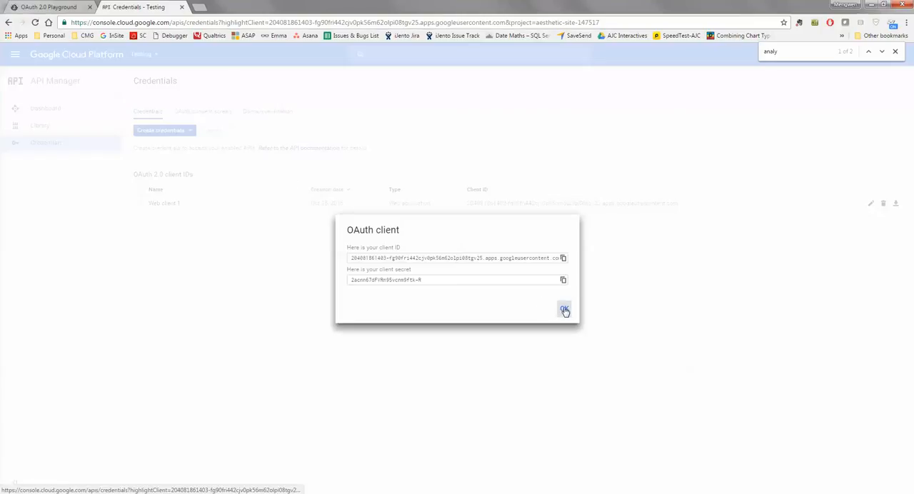
# - Dismiss the Web client 1 client ID and secret dialog
pyautogui.click(564, 310)
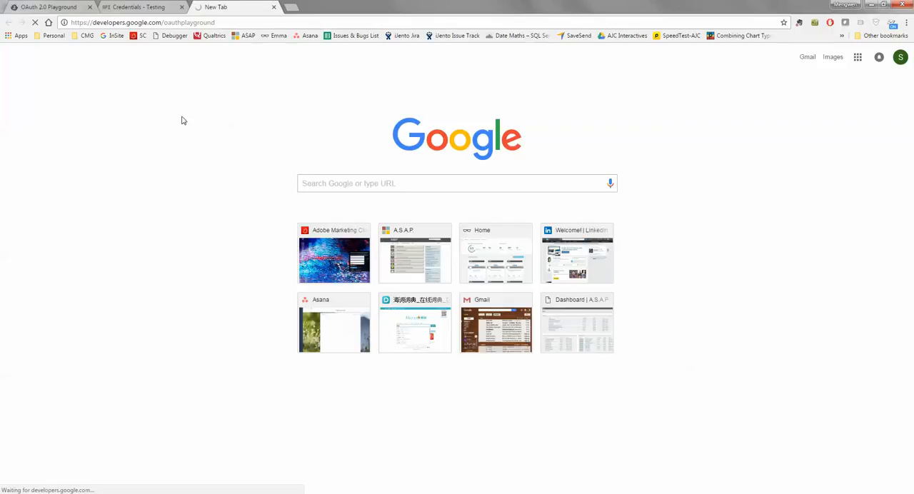
pyautogui.moveTo(229, 88)
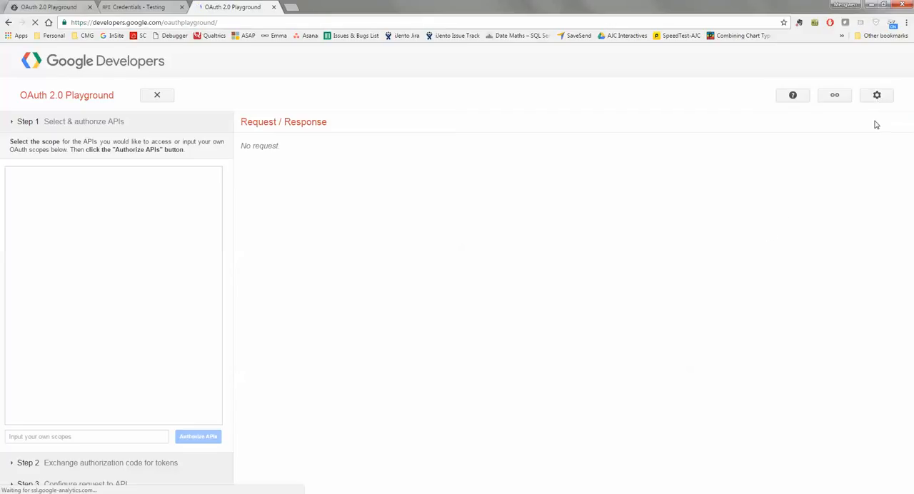
# - Enable 'Use your own OAuth credentials' in the OAuth 2.0 Playground configuration
pyautogui.click(877, 95)
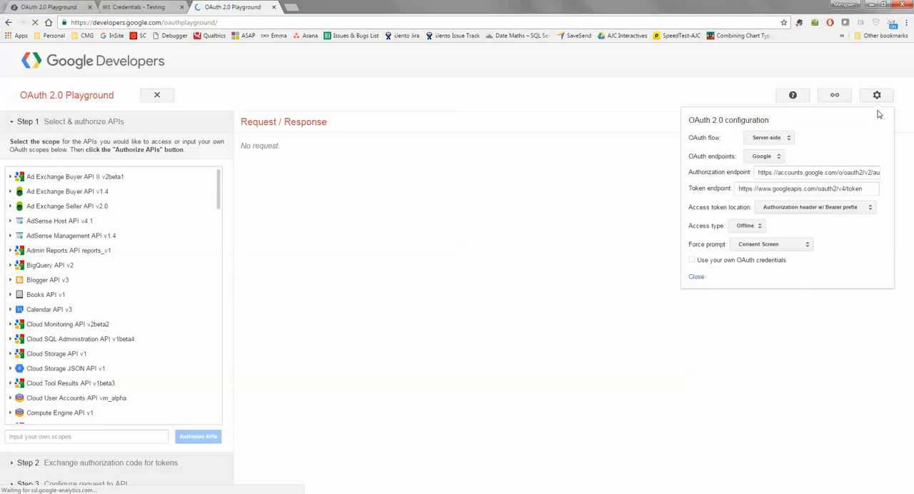
pyautogui.moveTo(877, 95)
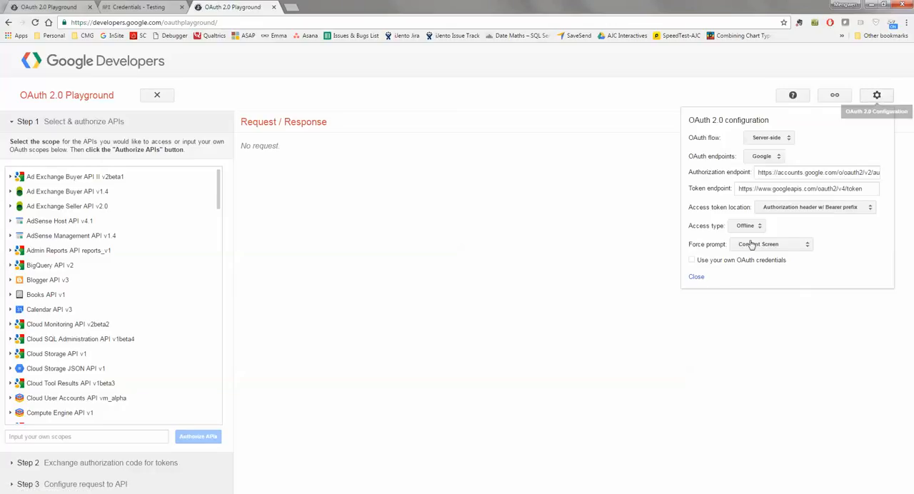
pyautogui.click(691, 260)
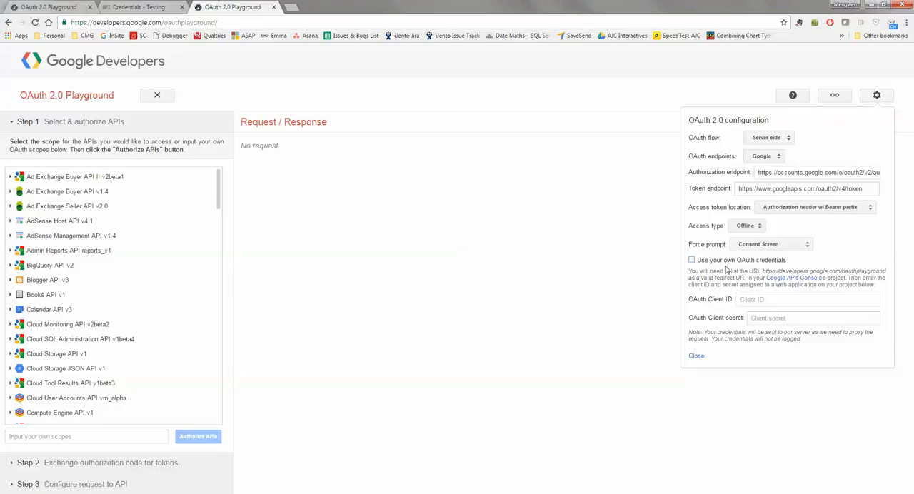
pyautogui.click(692, 259)
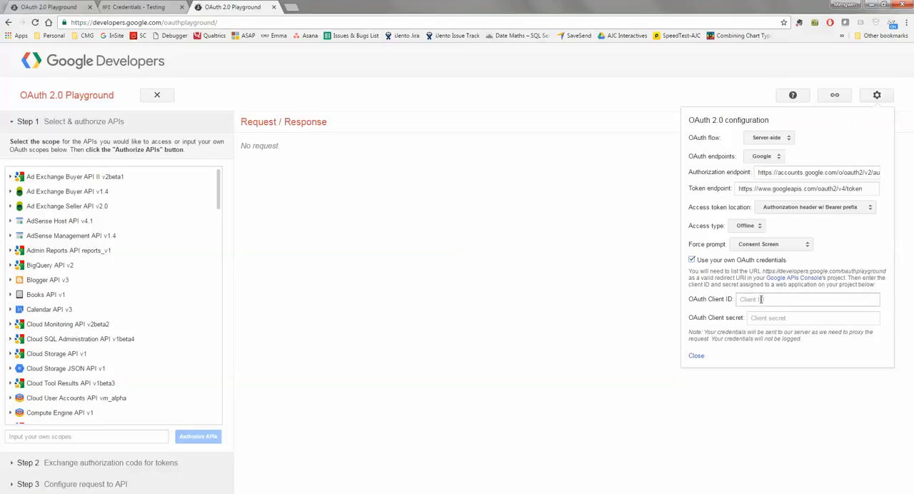
# - Copy Web client 1's Client ID and Client secret into the Playground's credential fields
pyautogui.click(141, 7)
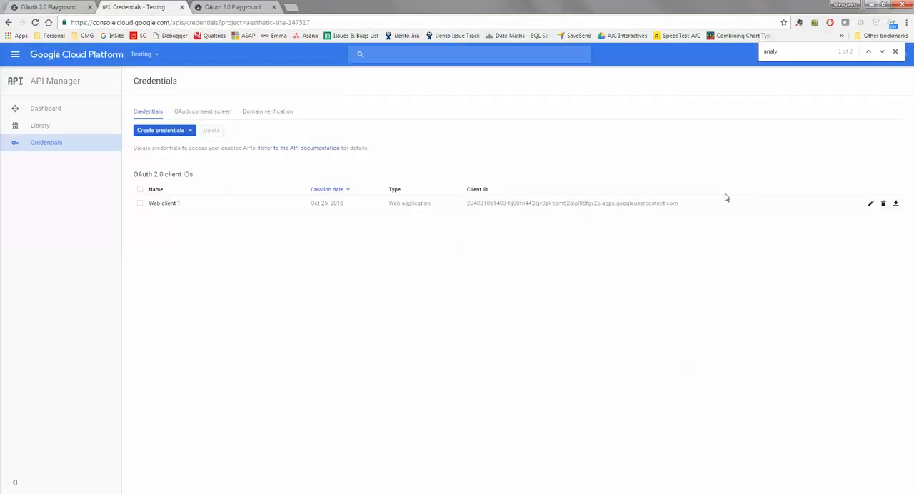
pyautogui.click(140, 203)
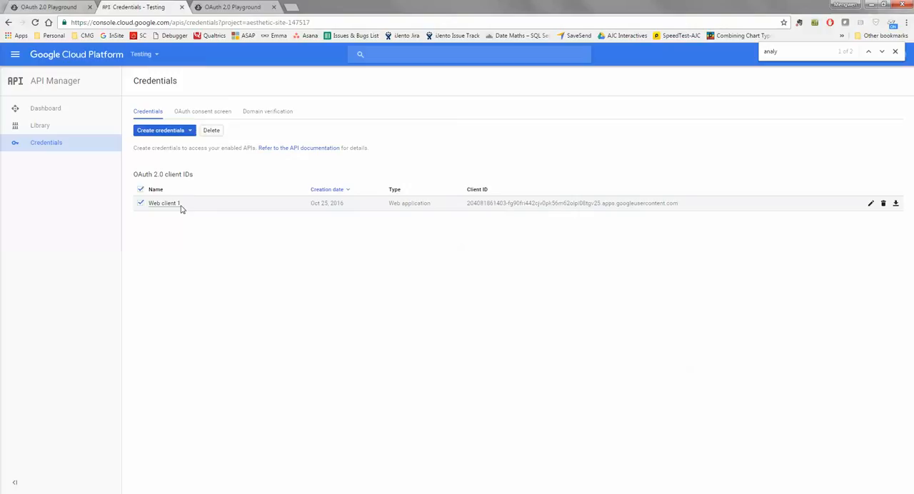
pyautogui.click(163, 203)
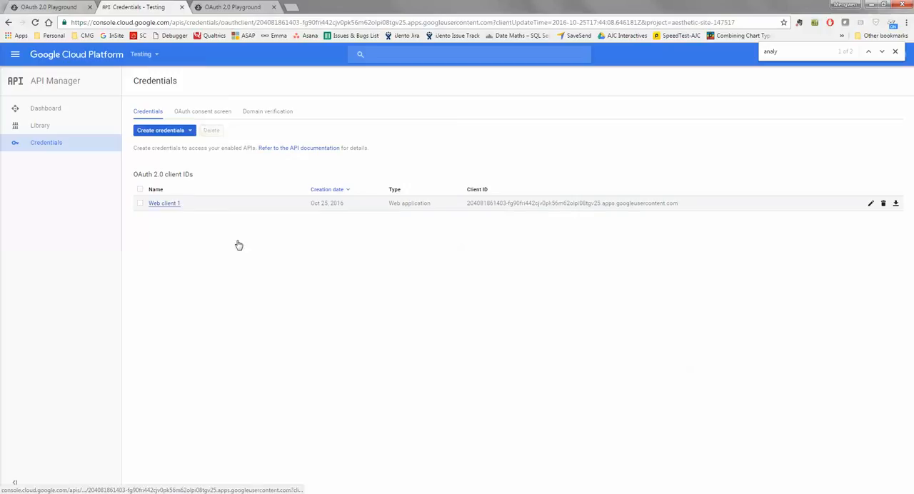
pyautogui.click(164, 203)
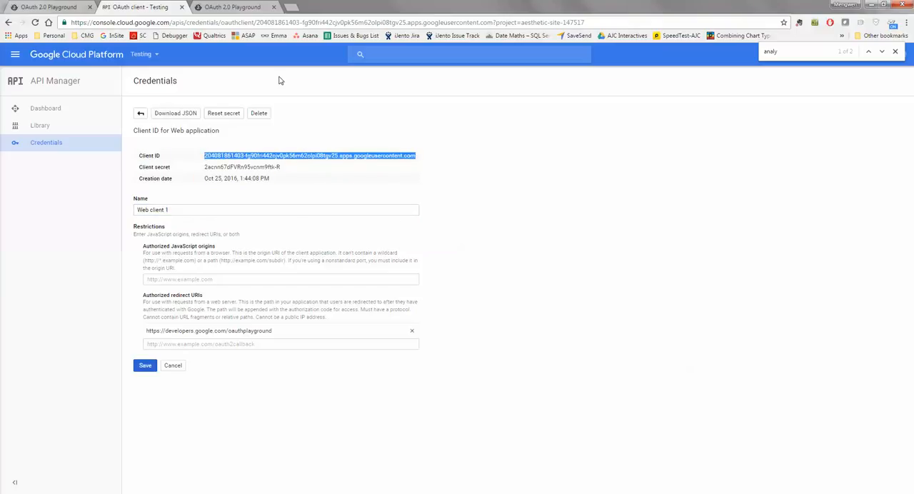
pyautogui.click(232, 7)
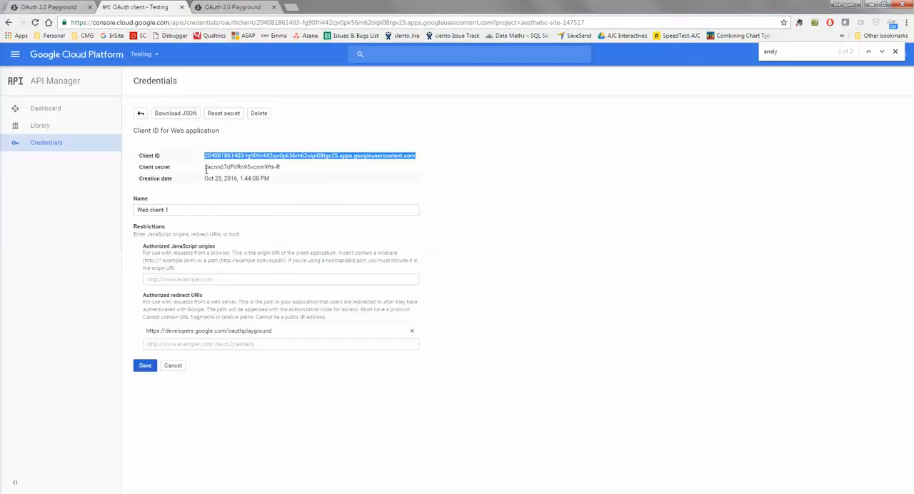
pyautogui.doubleClick(241, 166)
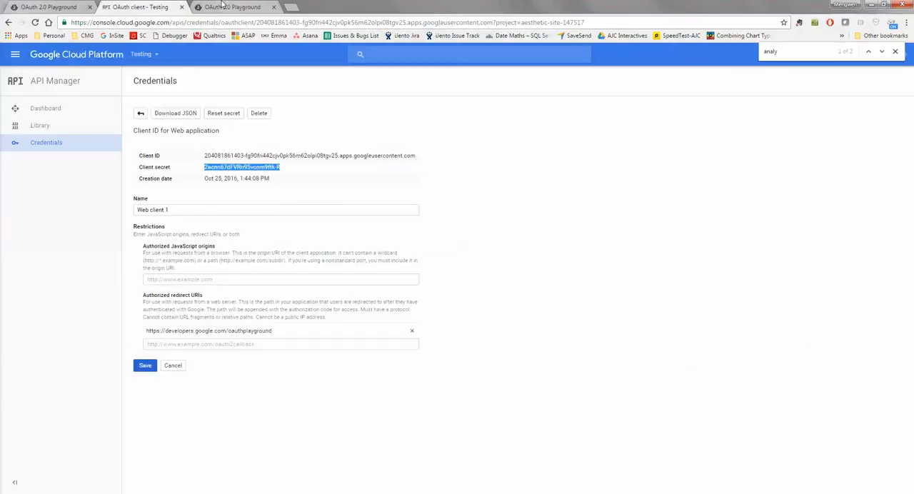
pyautogui.click(232, 6)
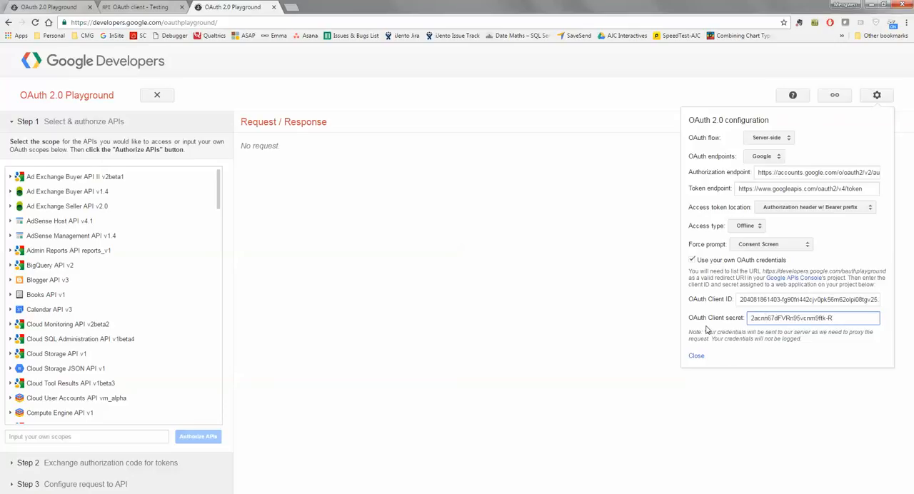
pyautogui.click(696, 355)
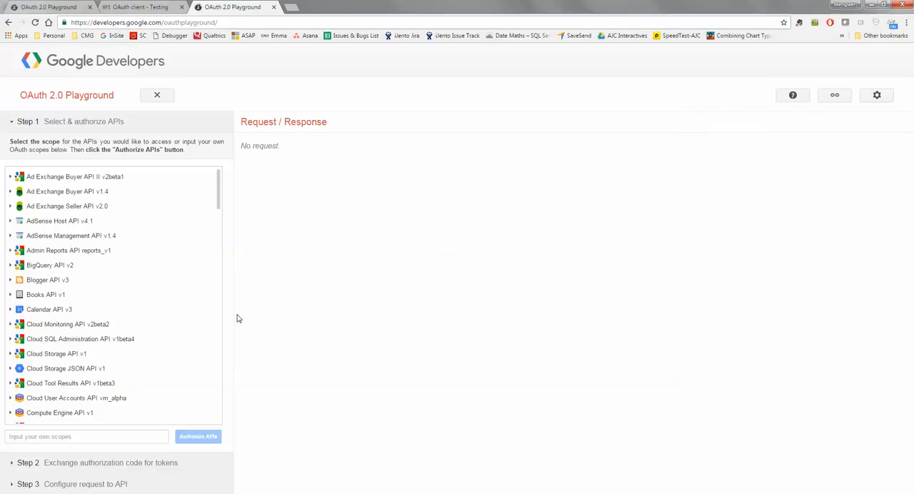
# - Tick the Google Analytics API v3 analytics.readonly scope and authorize the APIs
pyautogui.scroll(-3)
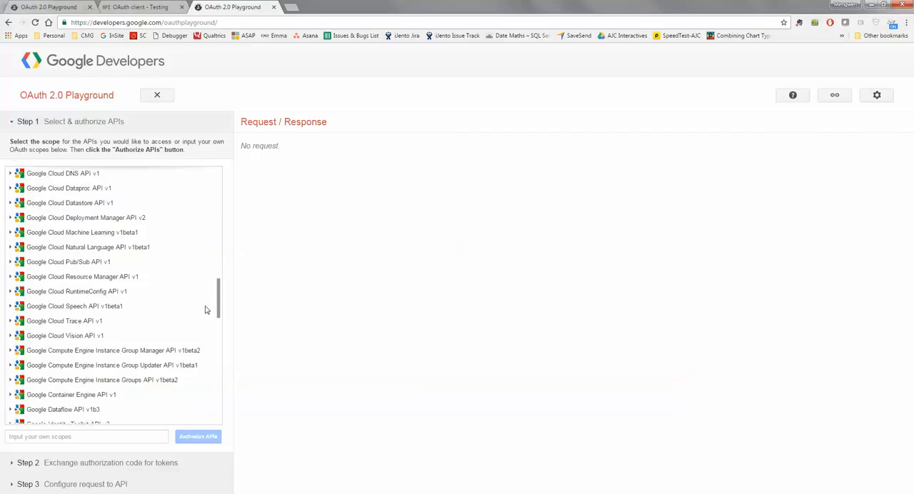
pyautogui.scroll(3)
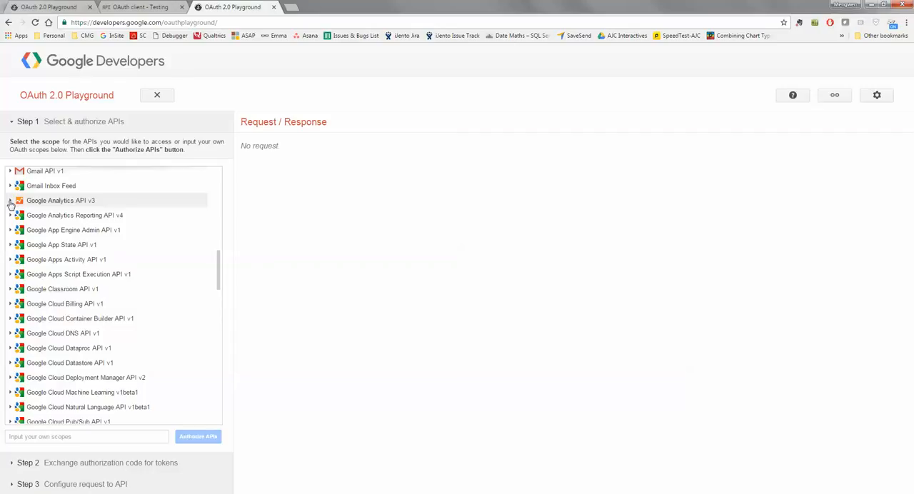
pyautogui.click(11, 201)
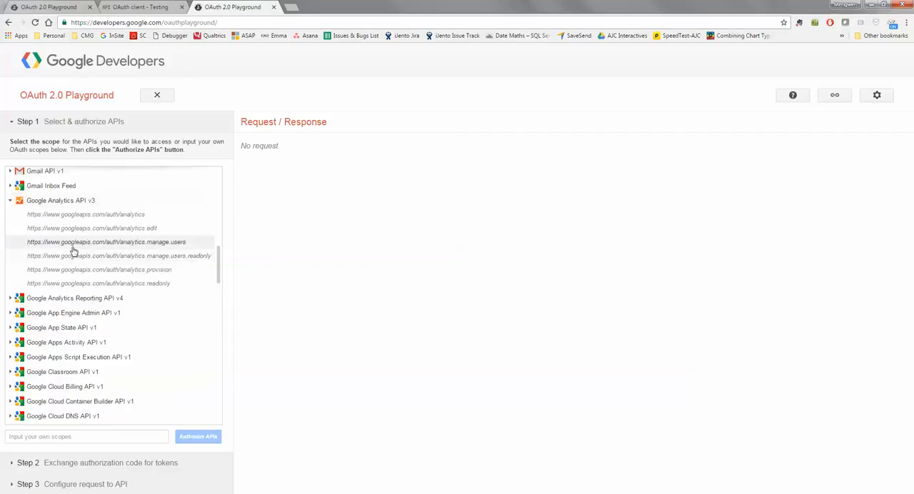
pyautogui.click(98, 284)
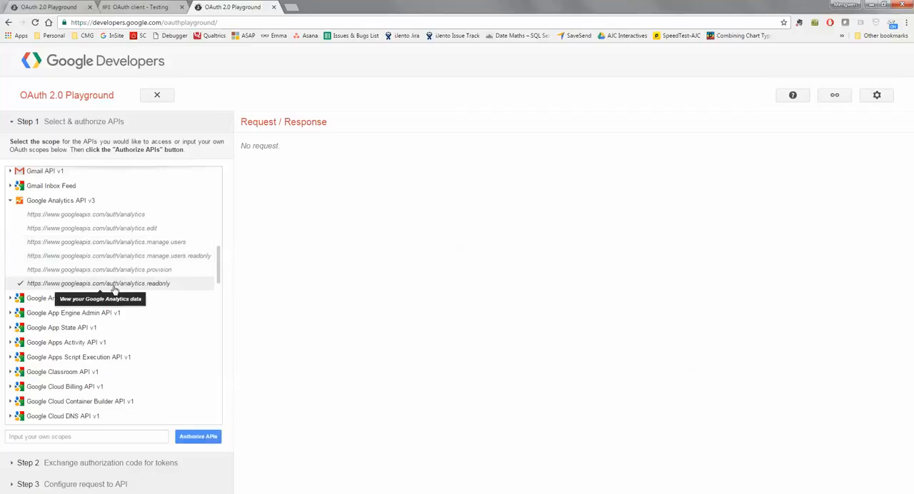
pyautogui.click(198, 437)
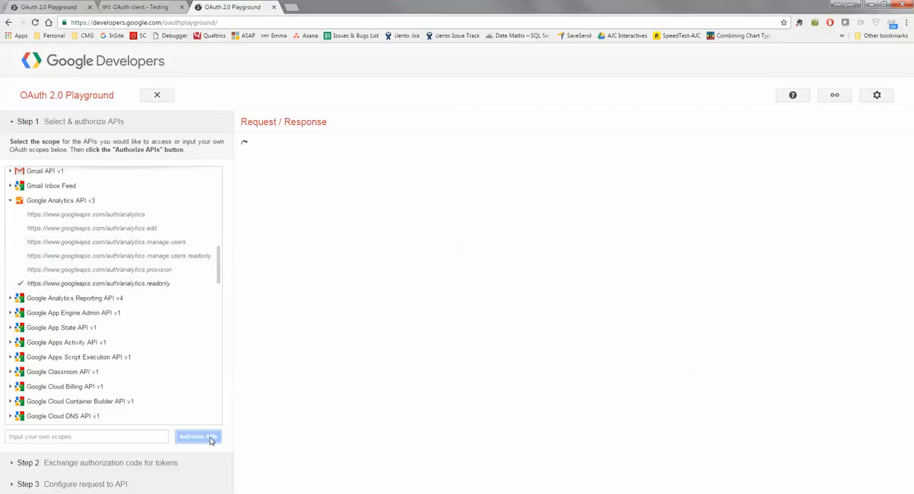
pyautogui.click(197, 436)
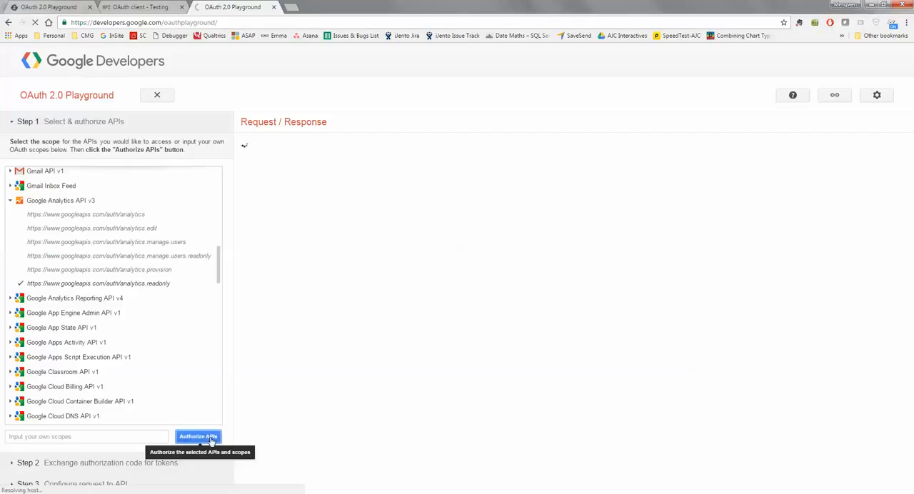
pyautogui.click(198, 436)
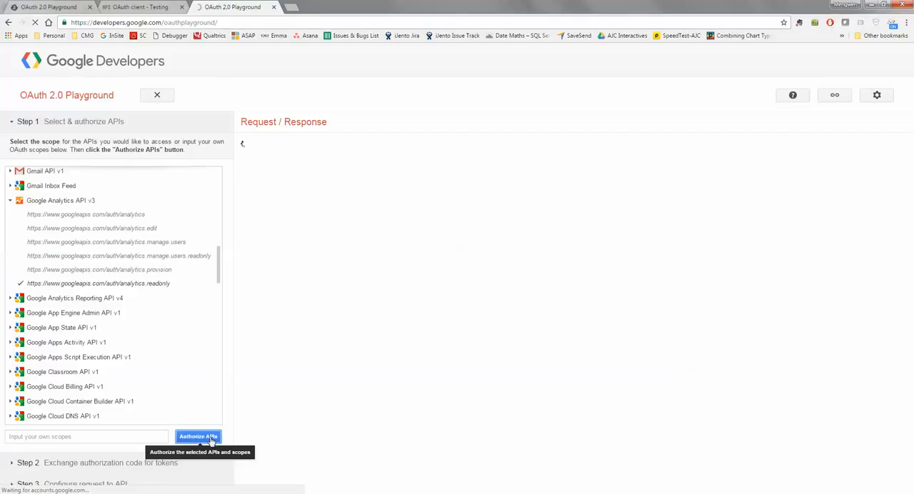
pyautogui.click(198, 436)
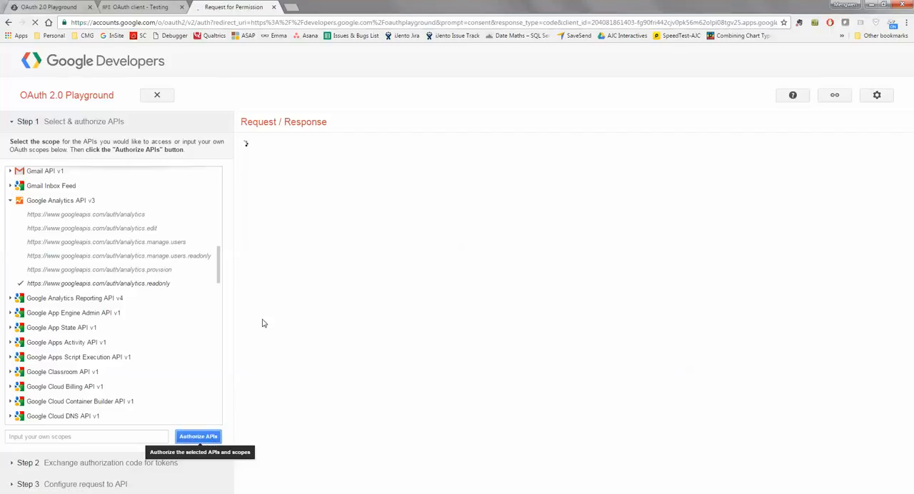
pyautogui.moveTo(264, 305)
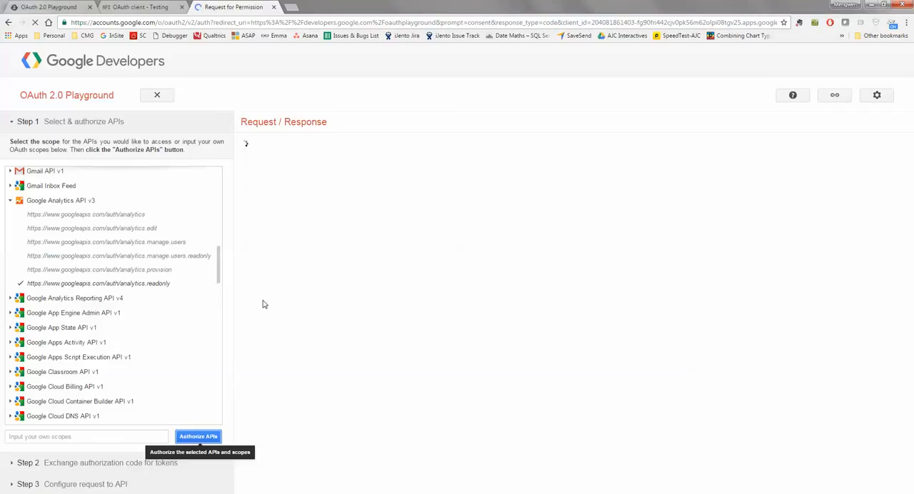
# - Allow the test app to view Google Analytics data on the permission page
pyautogui.click(198, 436)
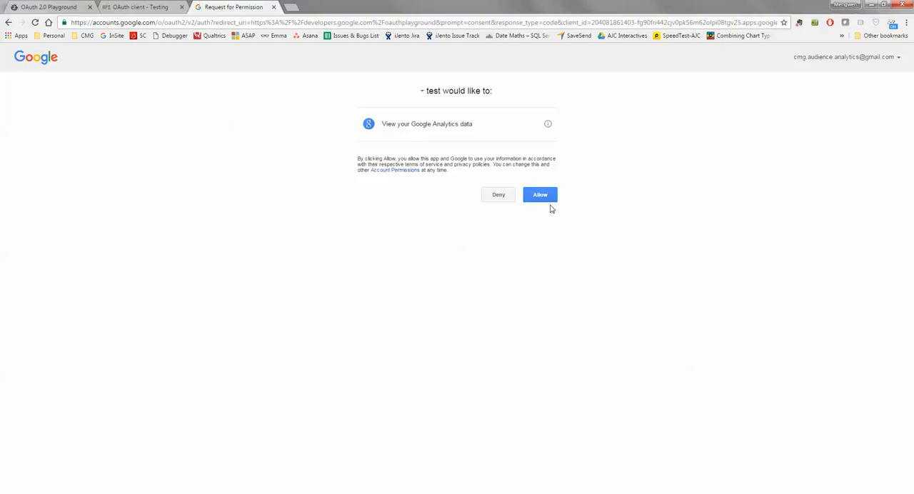
pyautogui.click(540, 195)
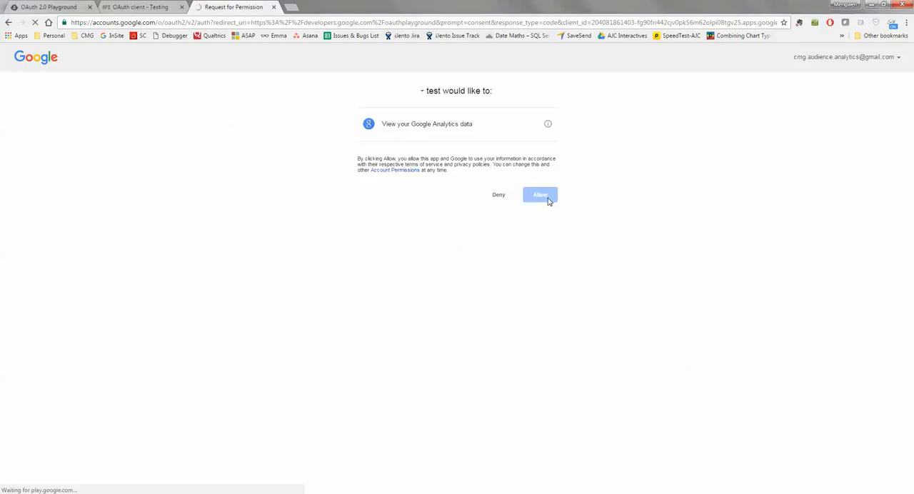
pyautogui.click(540, 194)
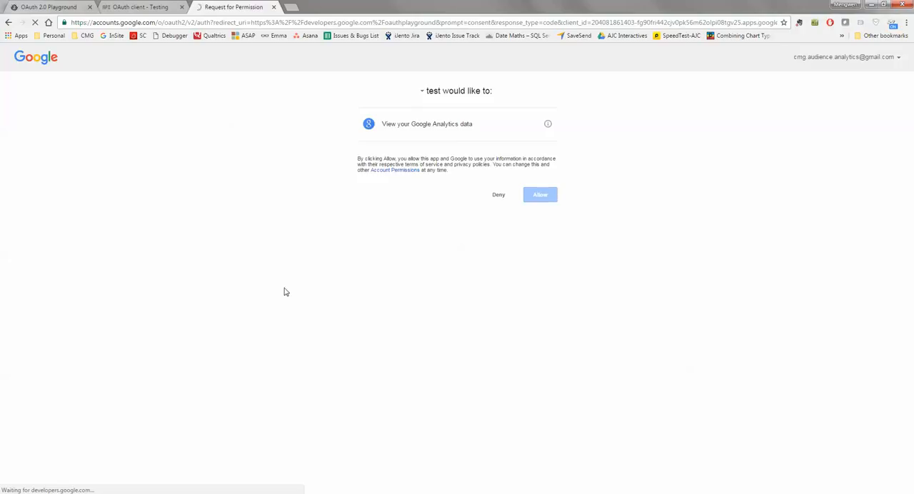
pyautogui.click(540, 194)
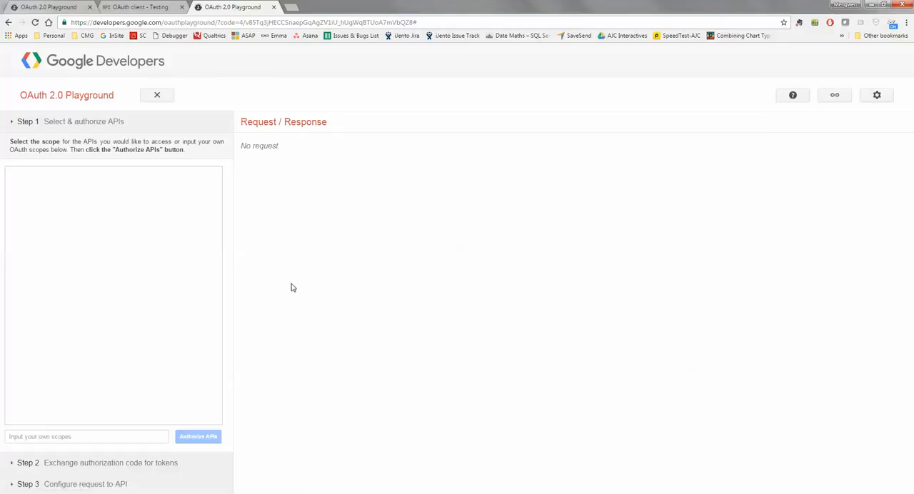
pyautogui.moveTo(280, 295)
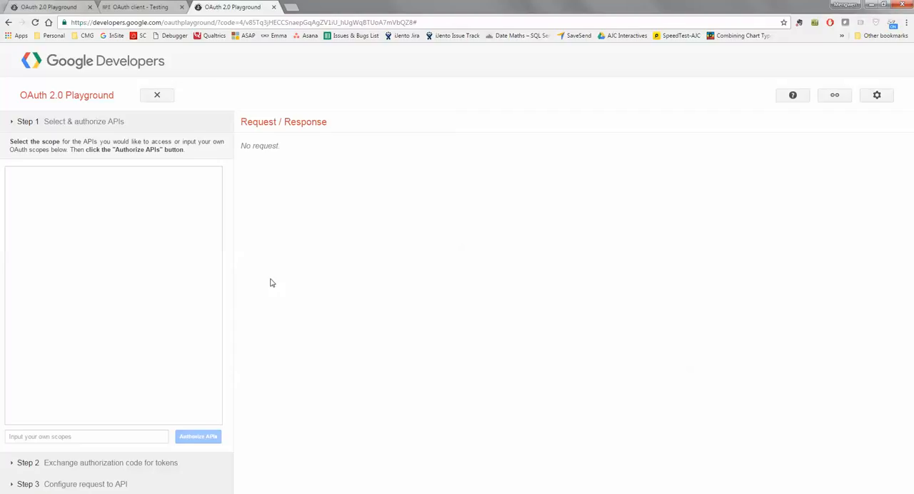
pyautogui.click(27, 142)
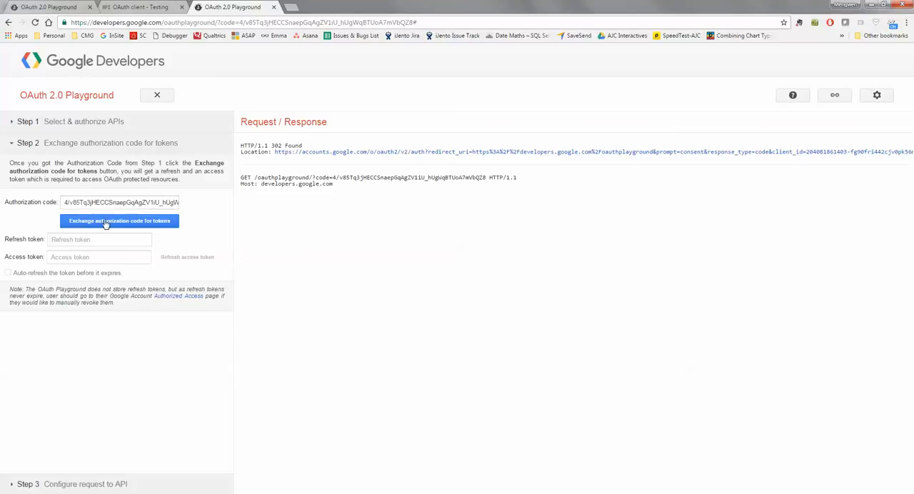
# - Exchange the Step 2 authorization code for an access token and refresh token
pyautogui.click(119, 221)
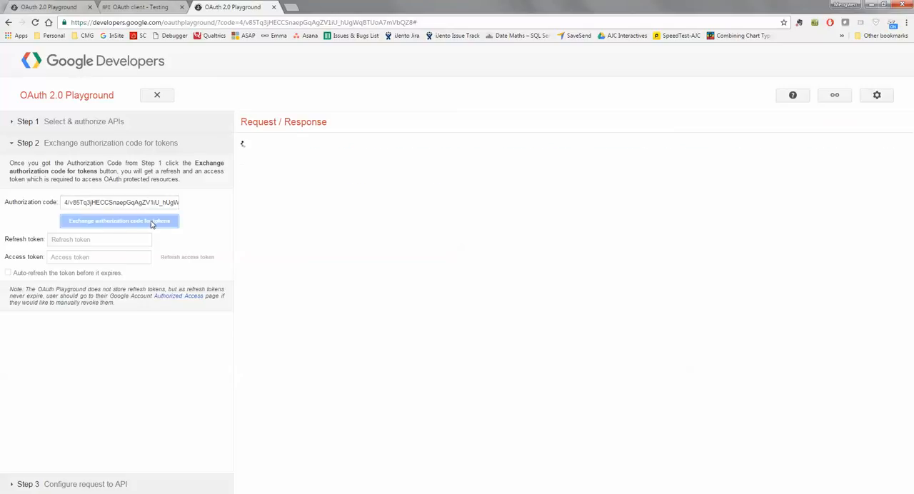
pyautogui.click(120, 220)
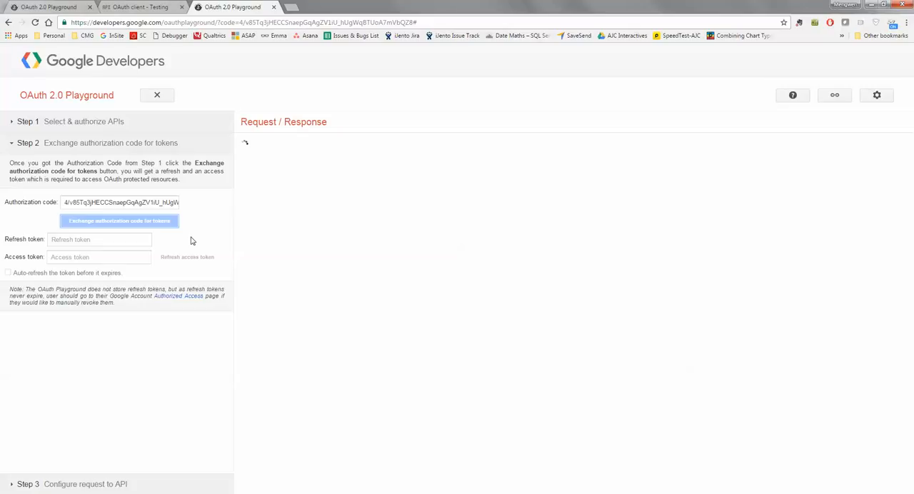
pyautogui.click(118, 220)
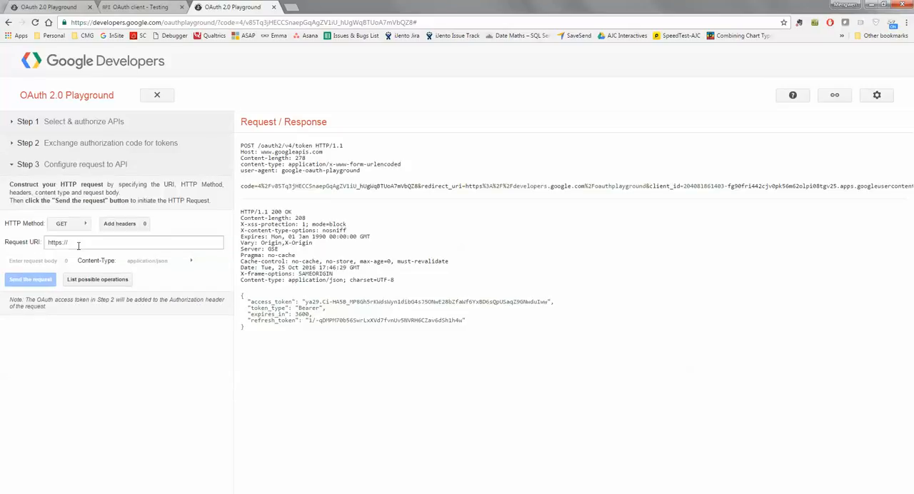
pyautogui.moveTo(380, 272)
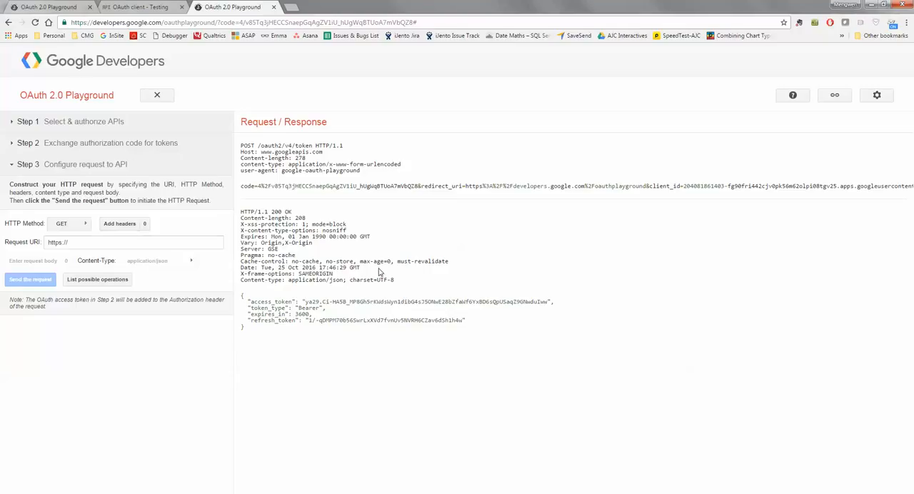
pyautogui.moveTo(259, 296)
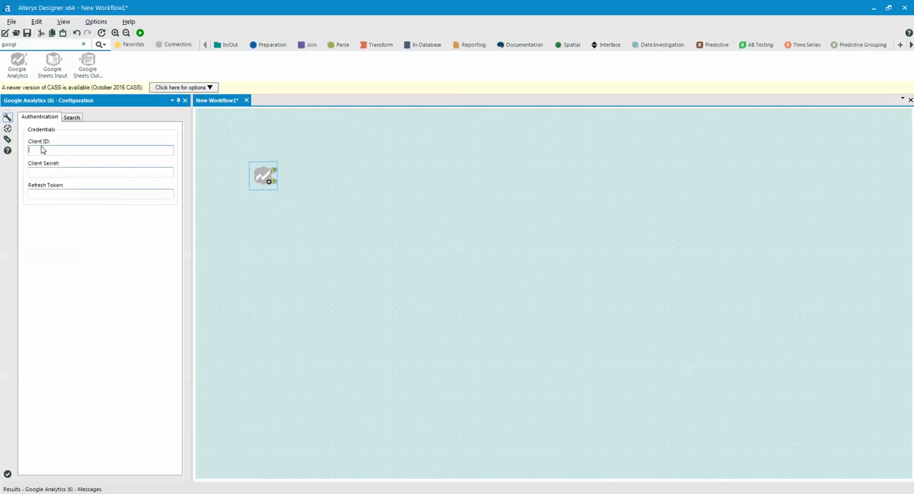
# - Focus the empty Refresh Token box in the Google Analytics tool's Authentication settings
pyautogui.click(100, 194)
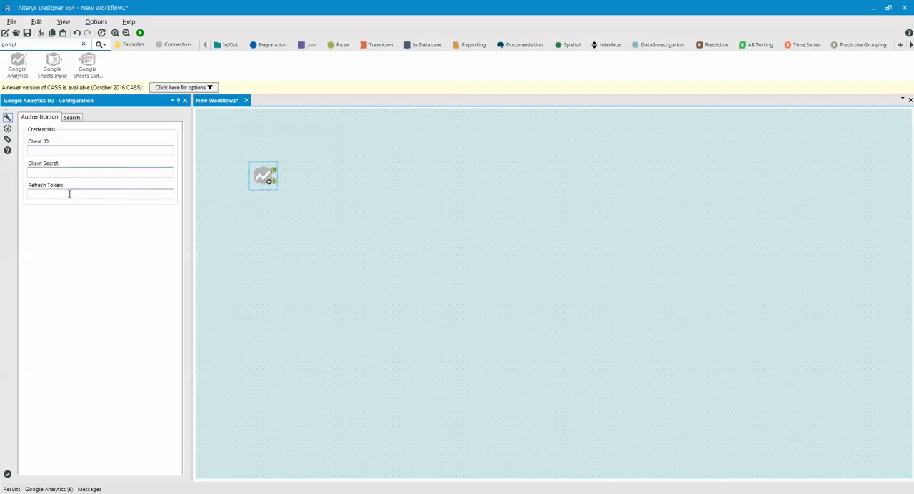
pyautogui.moveTo(356, 300)
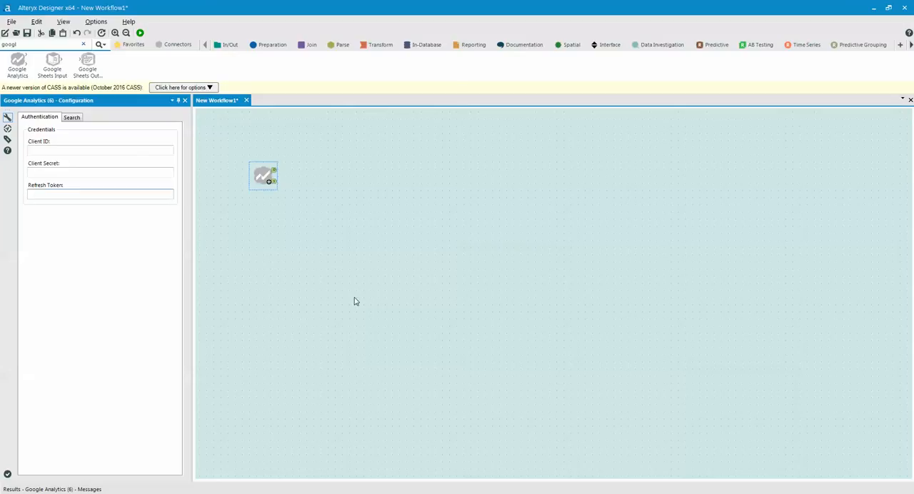